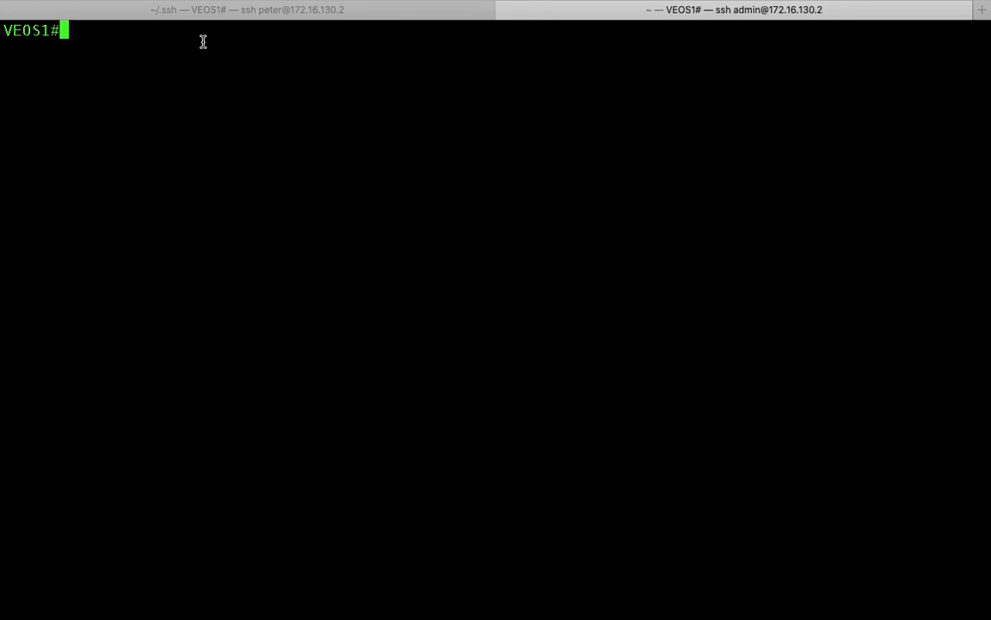
- Enter global configuration mode on the switch with conf t
{"action": "key", "text": "Return"}
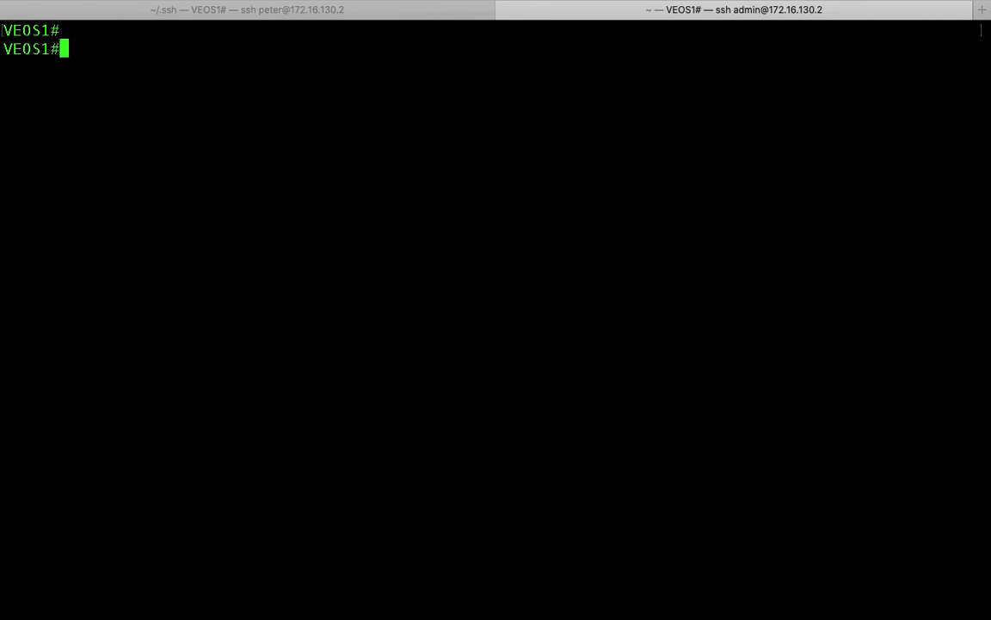
{"action": "key", "text": "Return"}
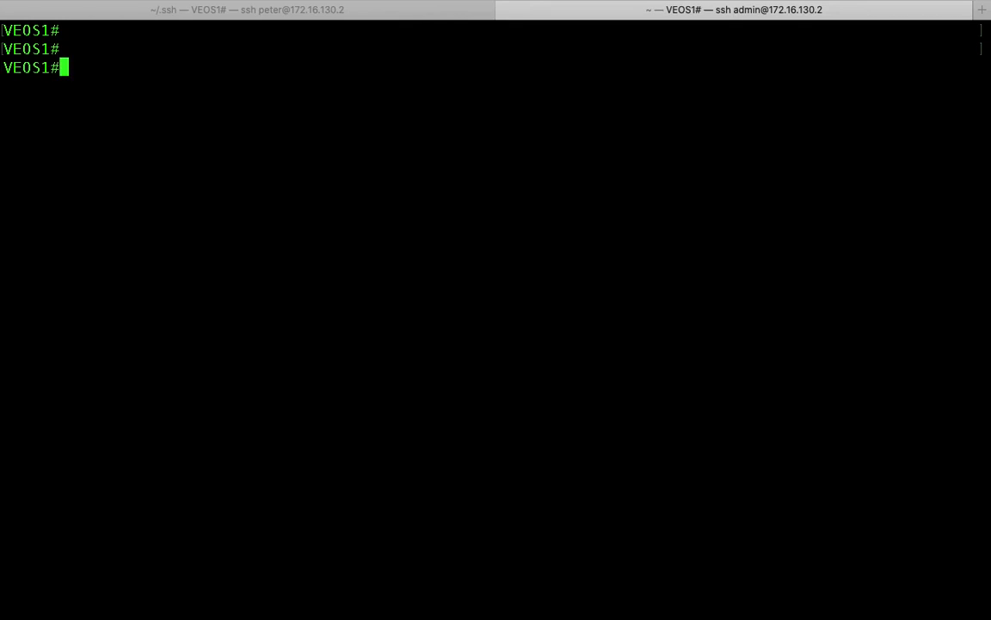
{"action": "type", "text": "conf t\\alia"}
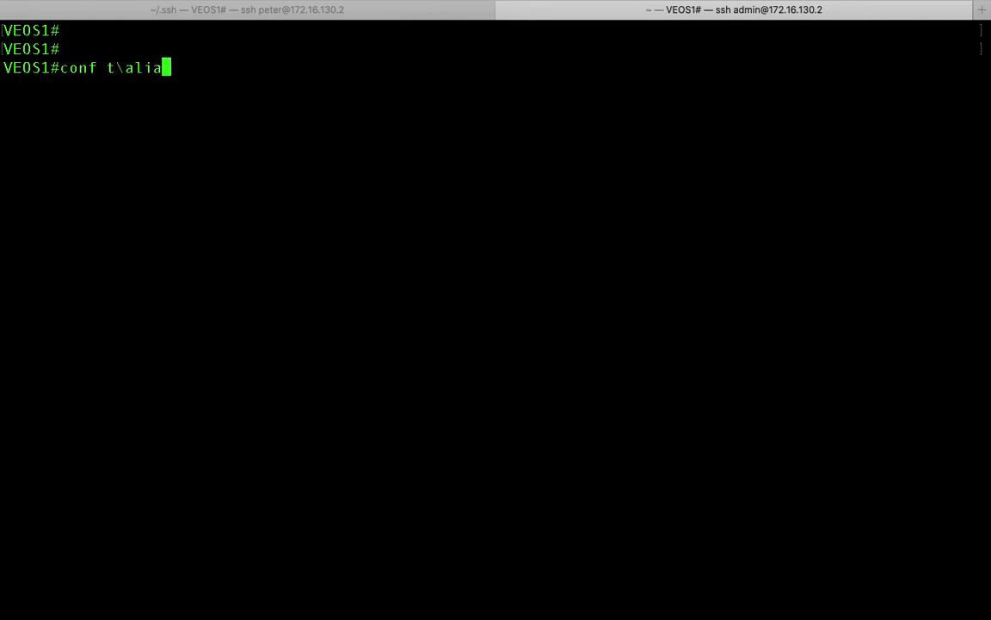
{"action": "key", "text": "Return"}
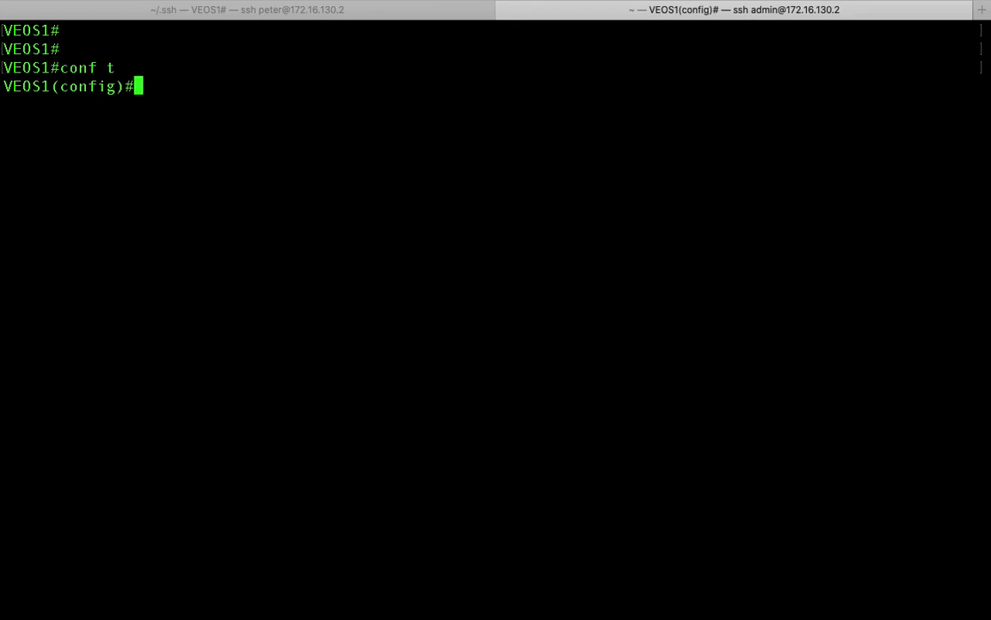
- Define alias multicommand with show int et3, show run int et3 and show lldp nei
{"action": "type", "text": "alia"}
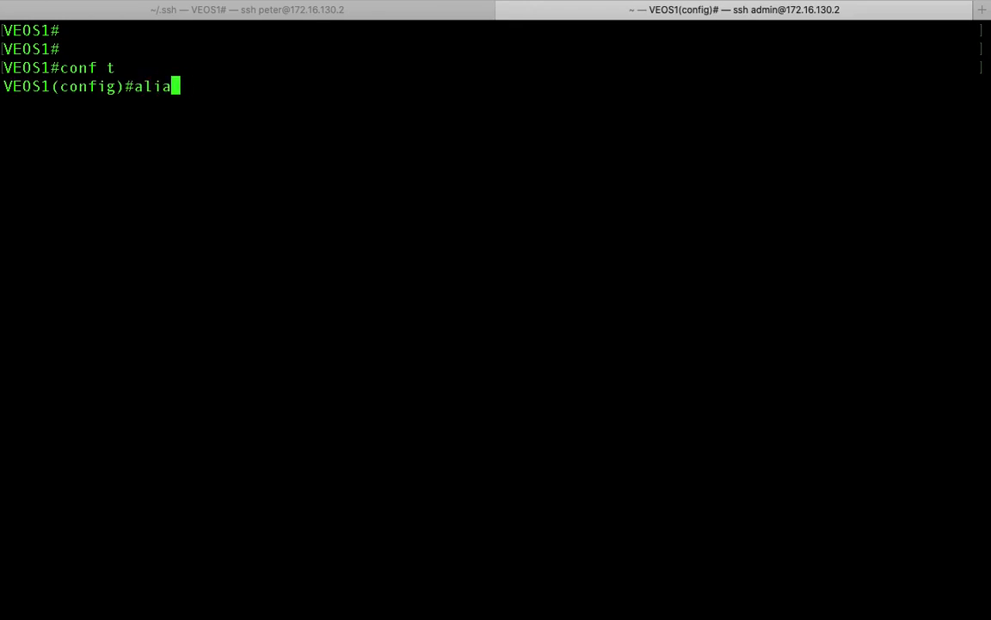
{"action": "type", "text": "s"}
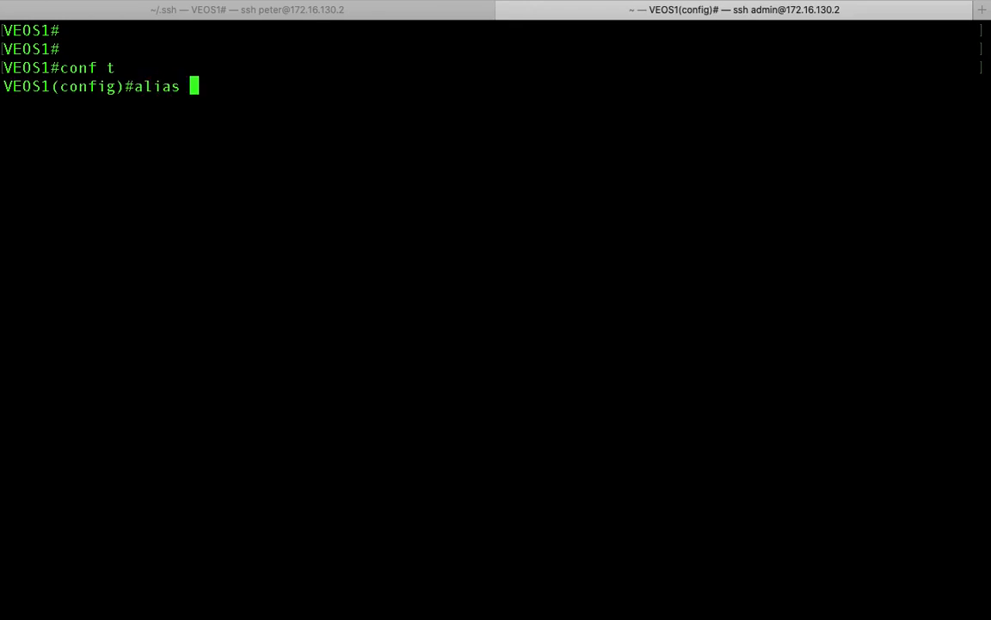
{"action": "type", "text": "mutlticommand"}
{"action": "type", "text": "1"}
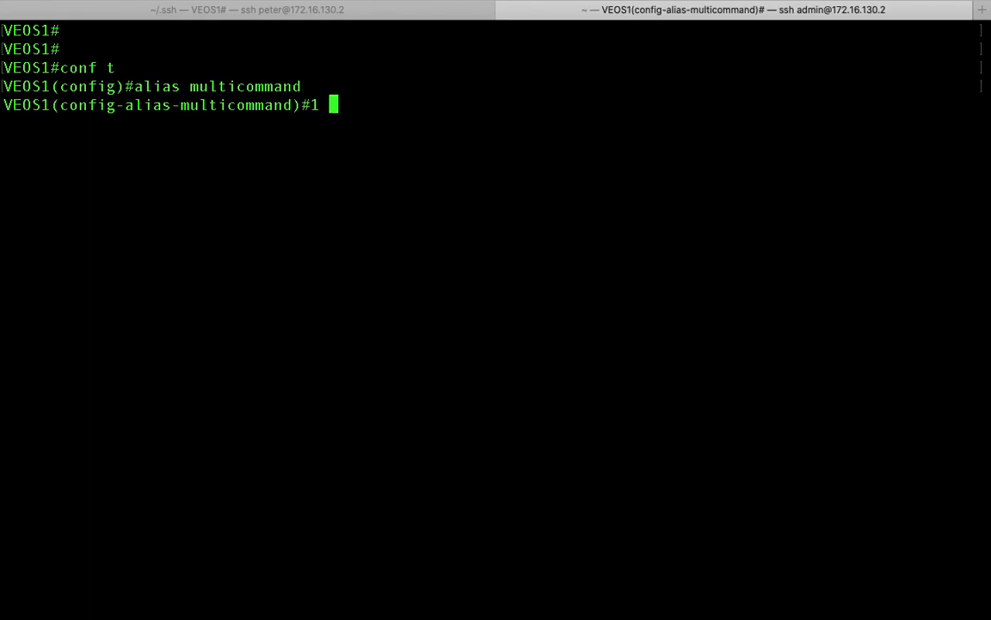
{"action": "type", "text": "show int"}
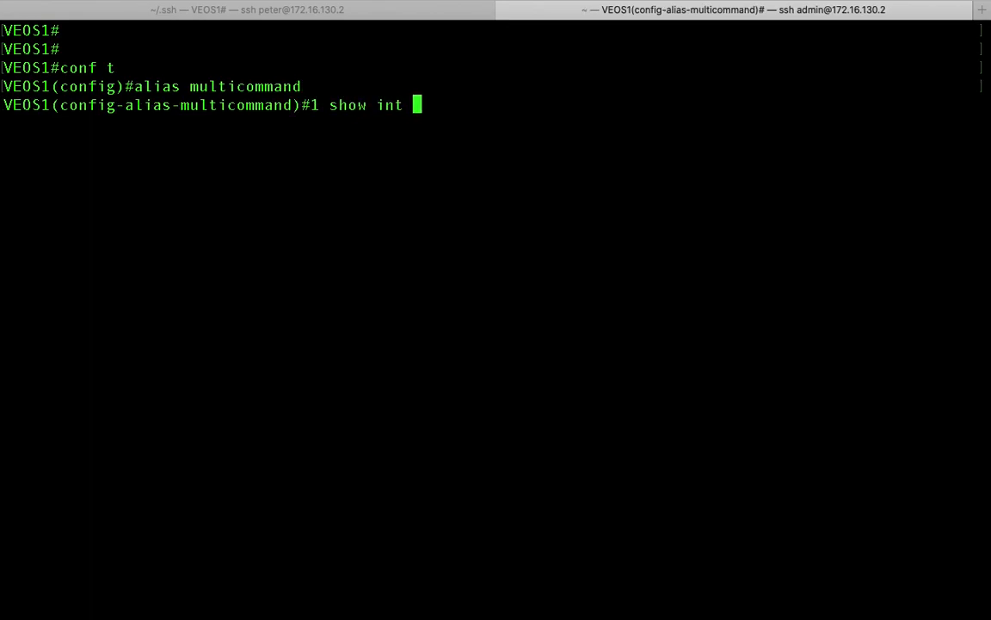
{"action": "key", "text": "Return"}
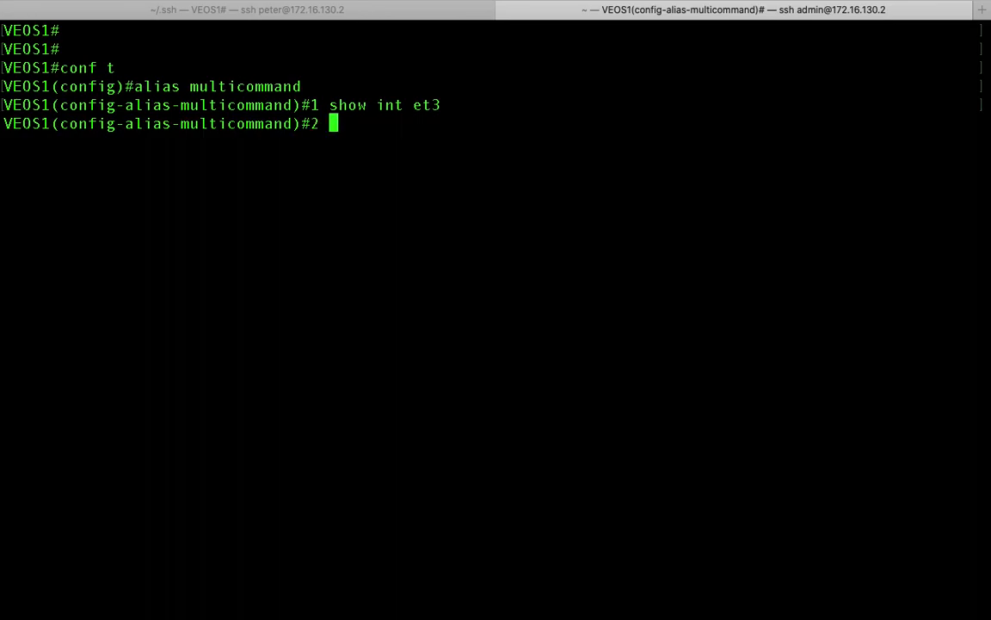
{"action": "type", "text": "show run int et"}
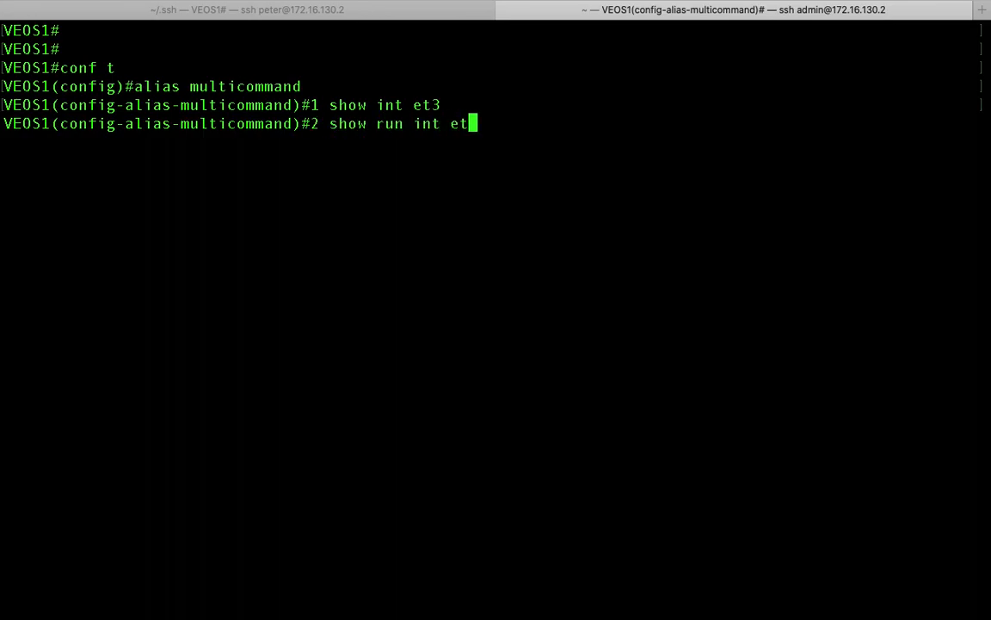
{"action": "key", "text": "Return"}
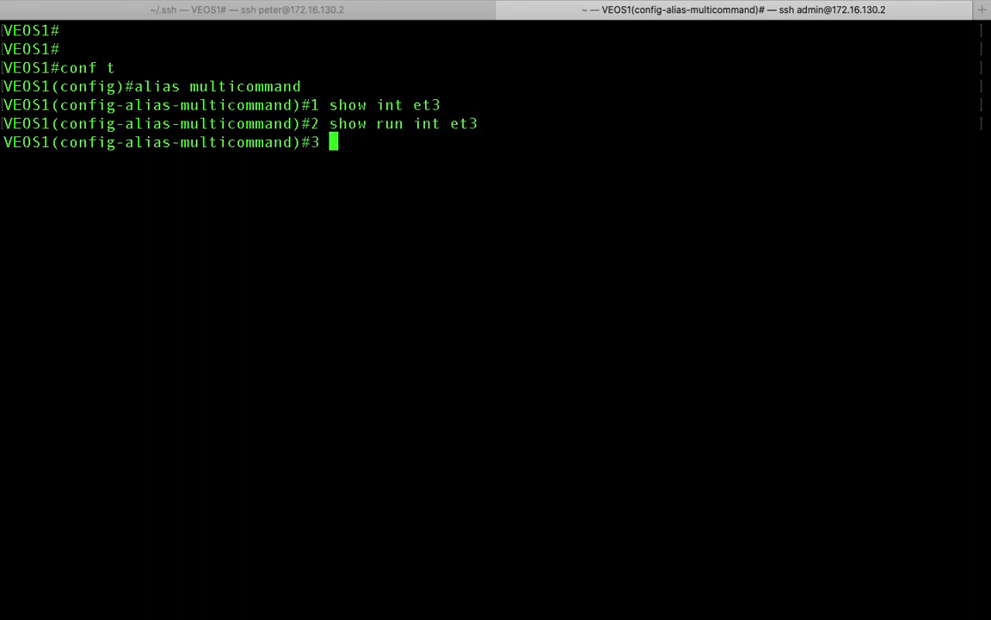
{"action": "type", "text": "show lldp nei"}
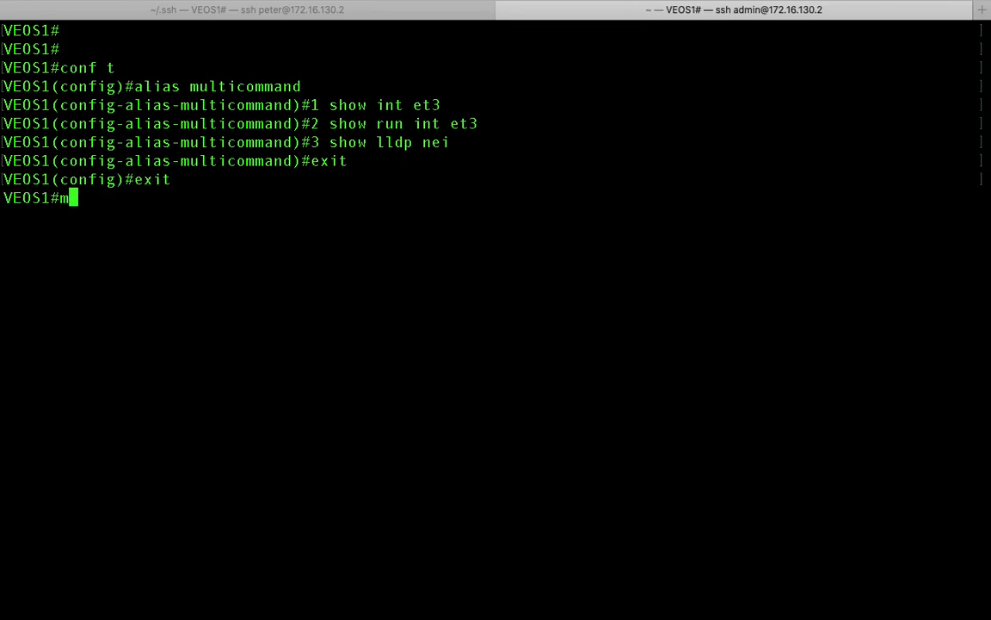
- Run multicommand to print Et3 status, running config and LLDP neighbours, then clear the screen
{"action": "key", "text": "Return"}
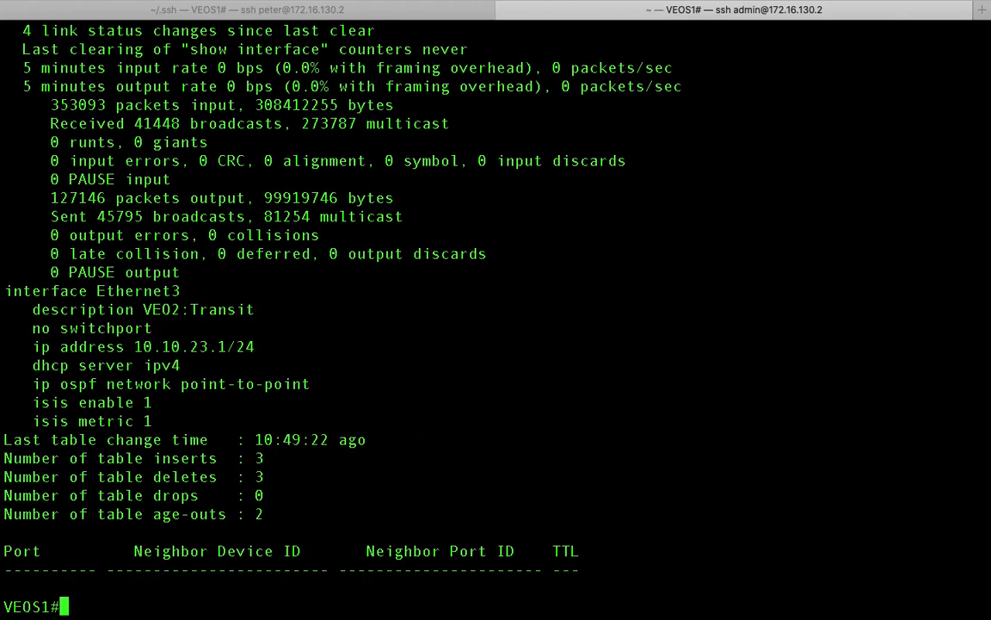
{"action": "mouse_move", "coordinate": [354, 193]}
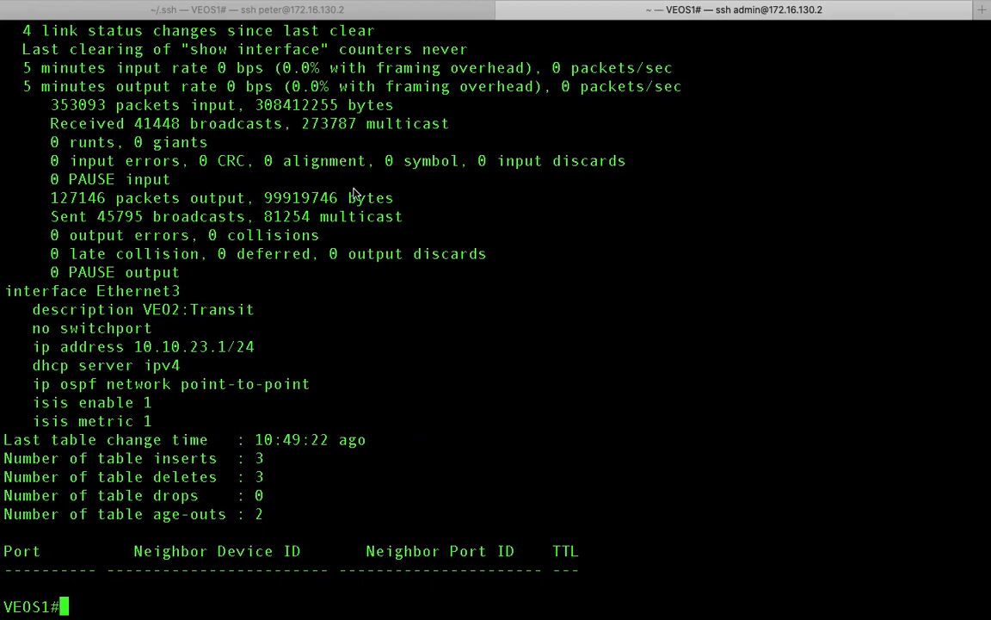
{"action": "scroll", "scroll_direction": "up", "scroll_amount": 3}
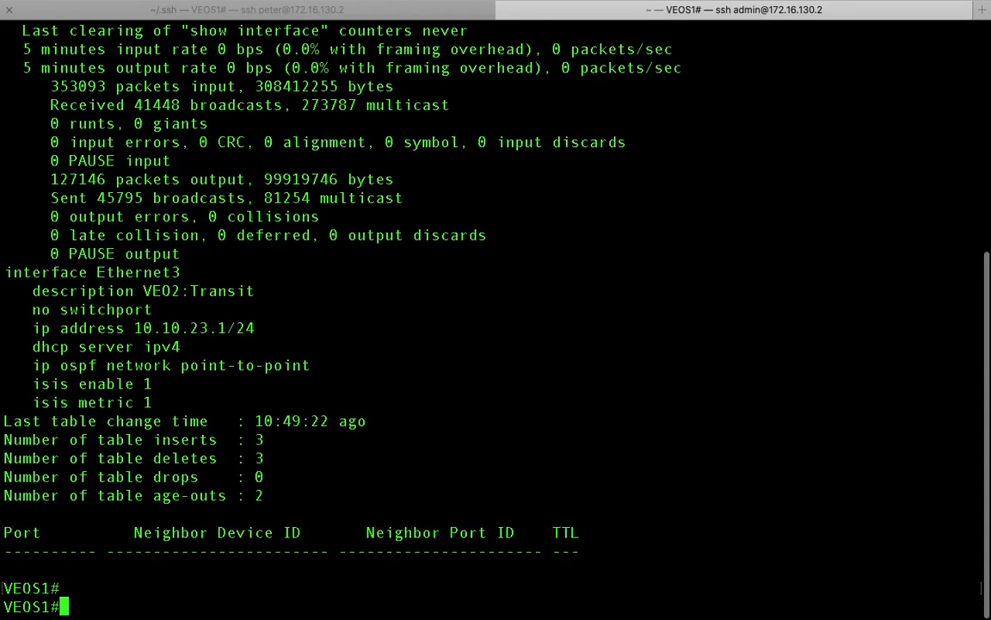
{"action": "type", "text": "bash"}
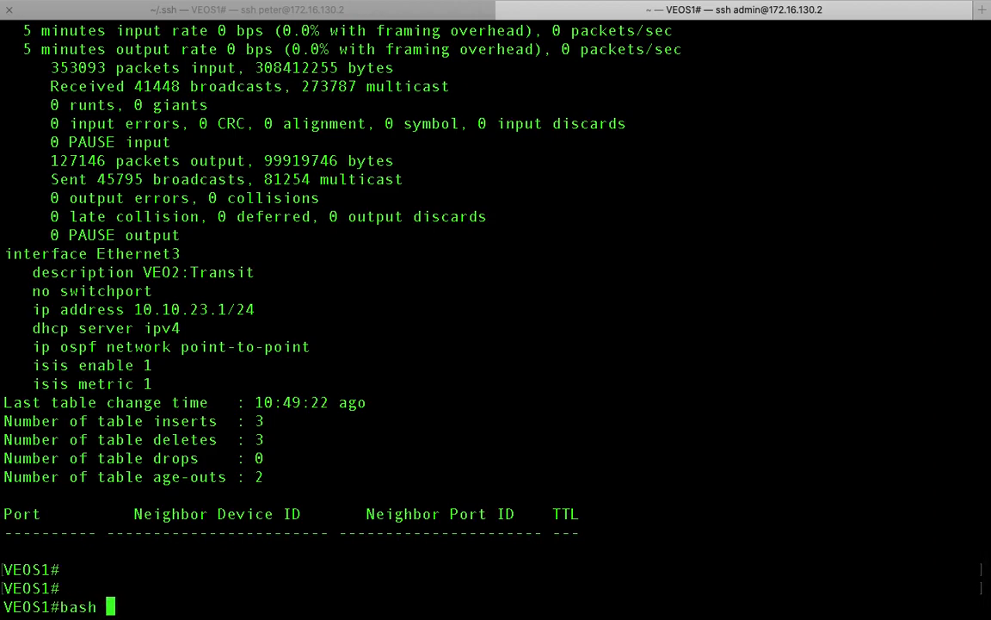
{"action": "key", "text": "Return"}
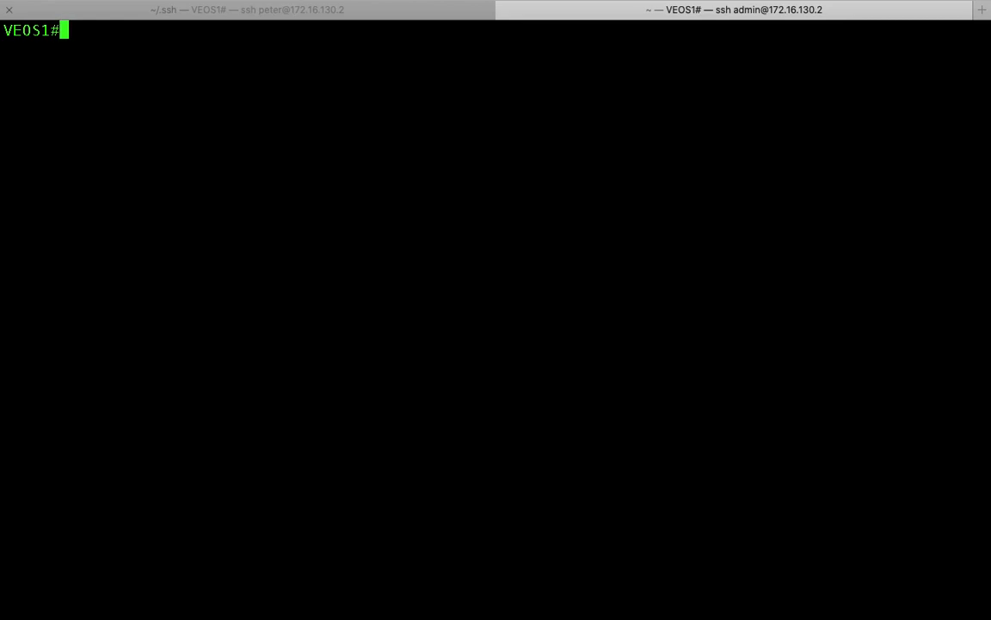
- Start a 'bash FastCli -p 15 -c $' command line
{"action": "type", "text": "bash Fas"}
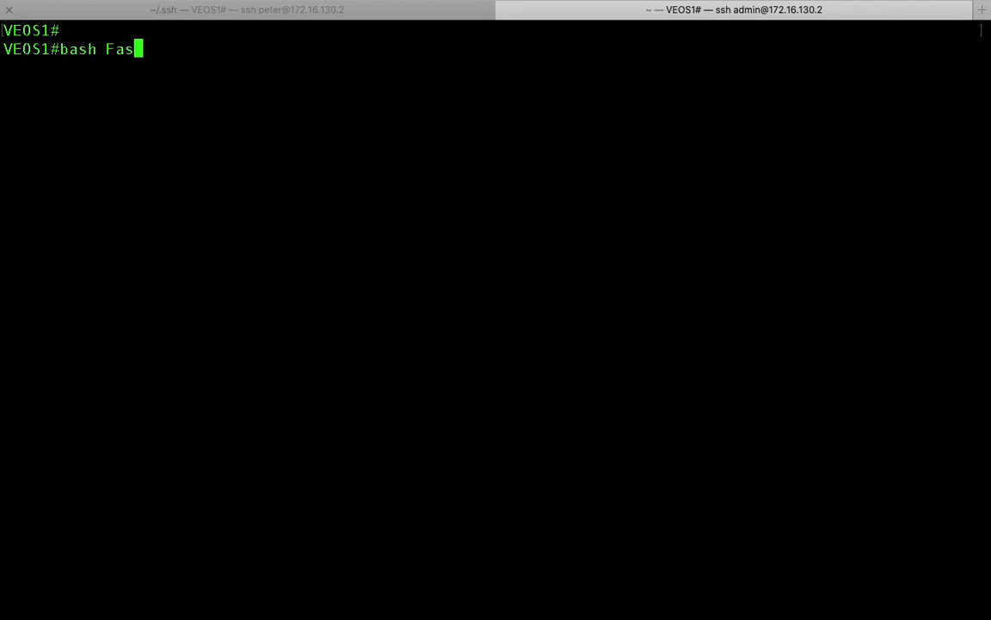
{"action": "type", "text": "tCli"}
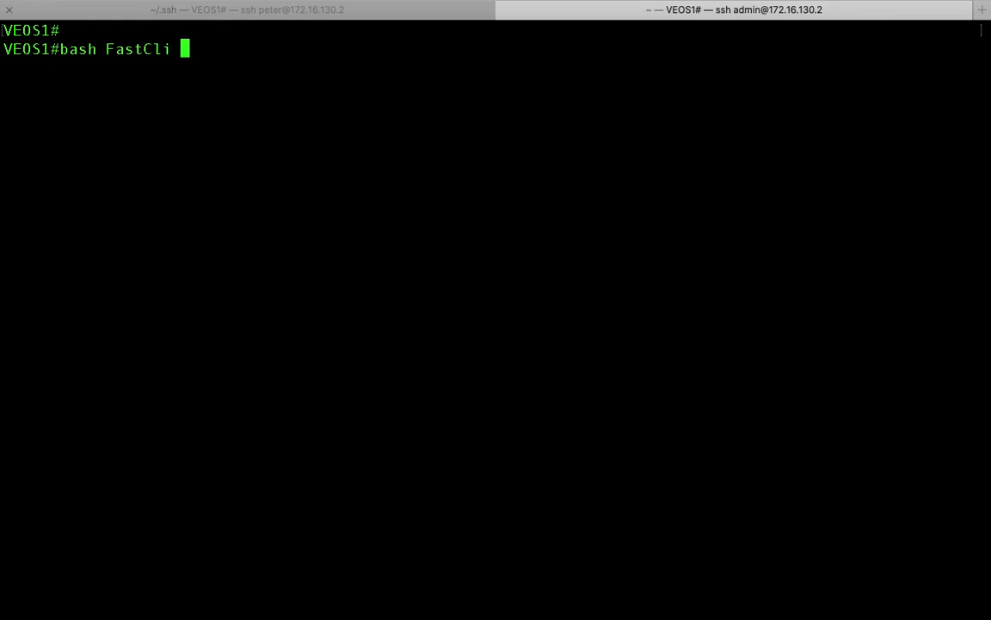
{"action": "type", "text": "-p 15"}
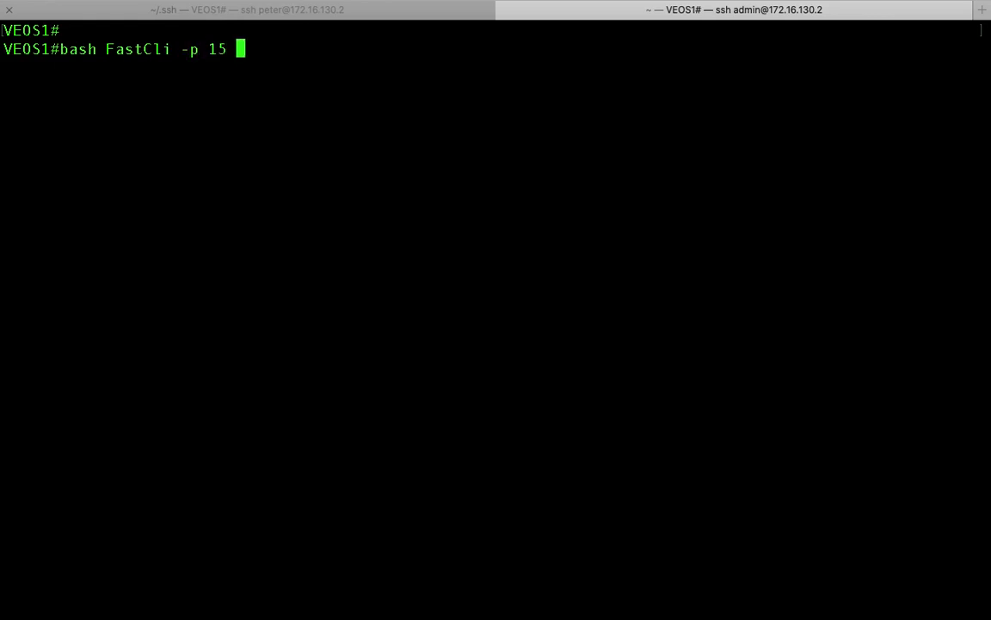
{"action": "type", "text": "-c"}
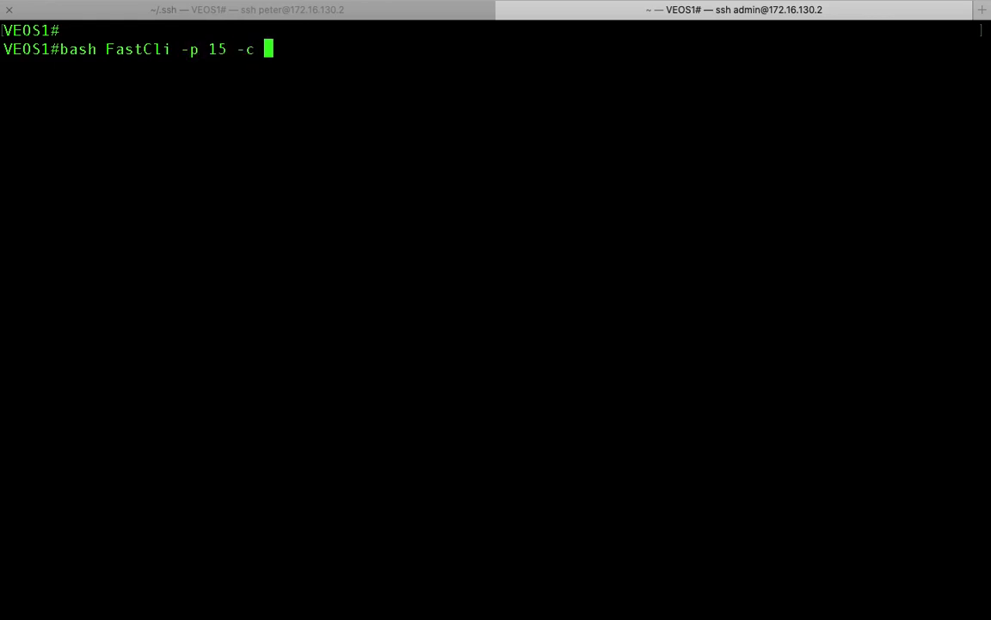
{"action": "type", "text": "$"}
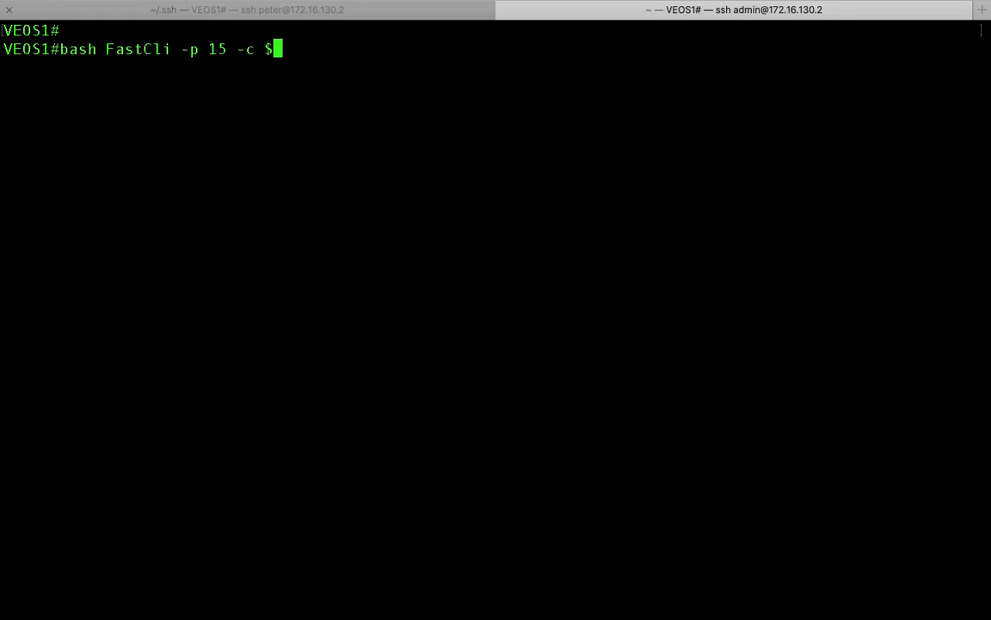
{"action": "type", "text": "'"}
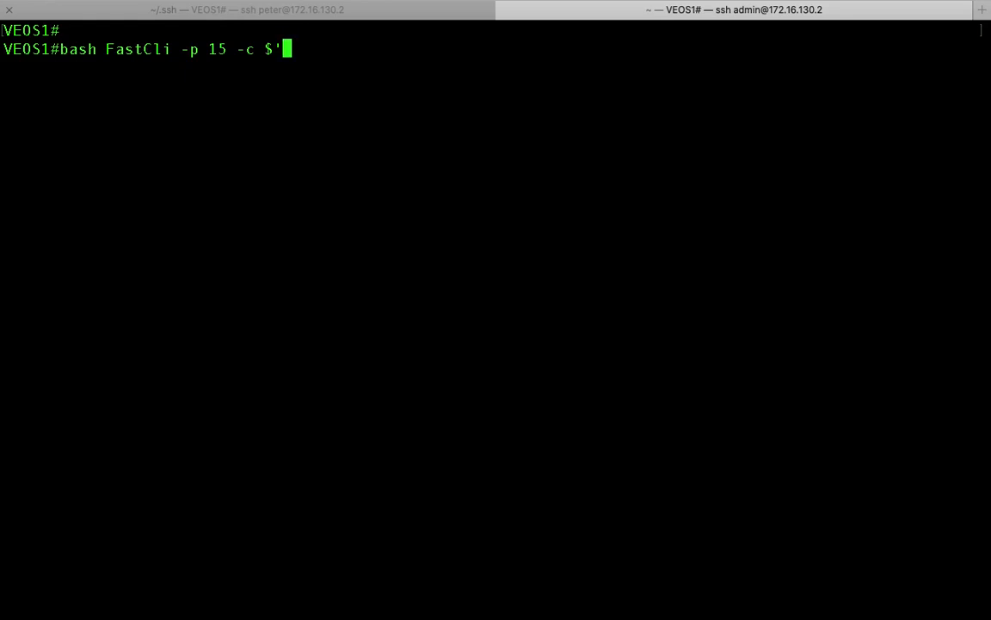
{"action": "key", "text": "Backspace"}
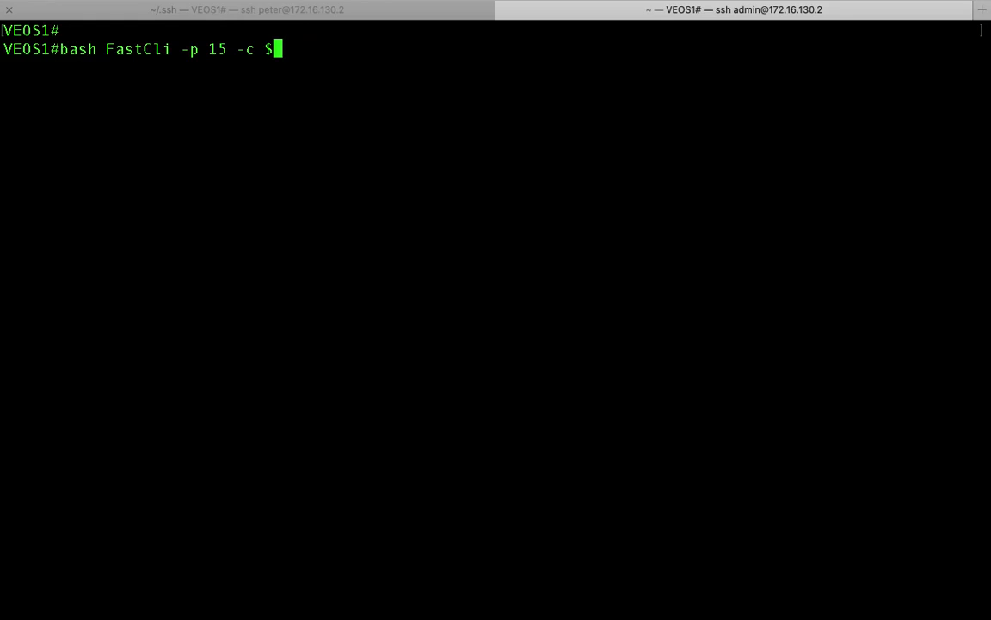
- Add double-quoted show interface et3, show run int et3, show lldp nei; it fails with invalid input
{"action": "type", "text": "\"show inter"}
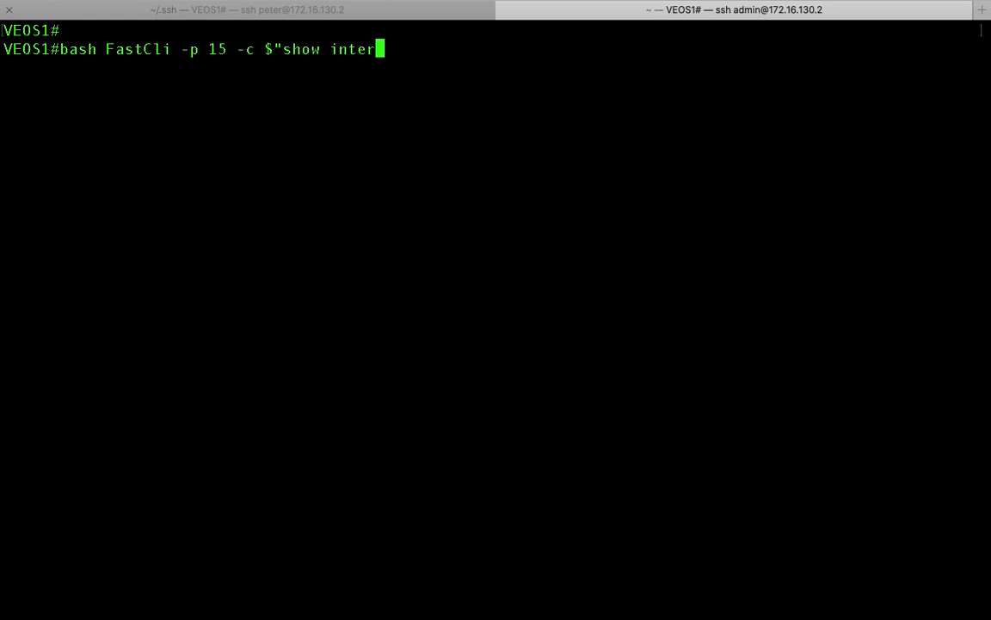
{"action": "type", "text": "face et3"}
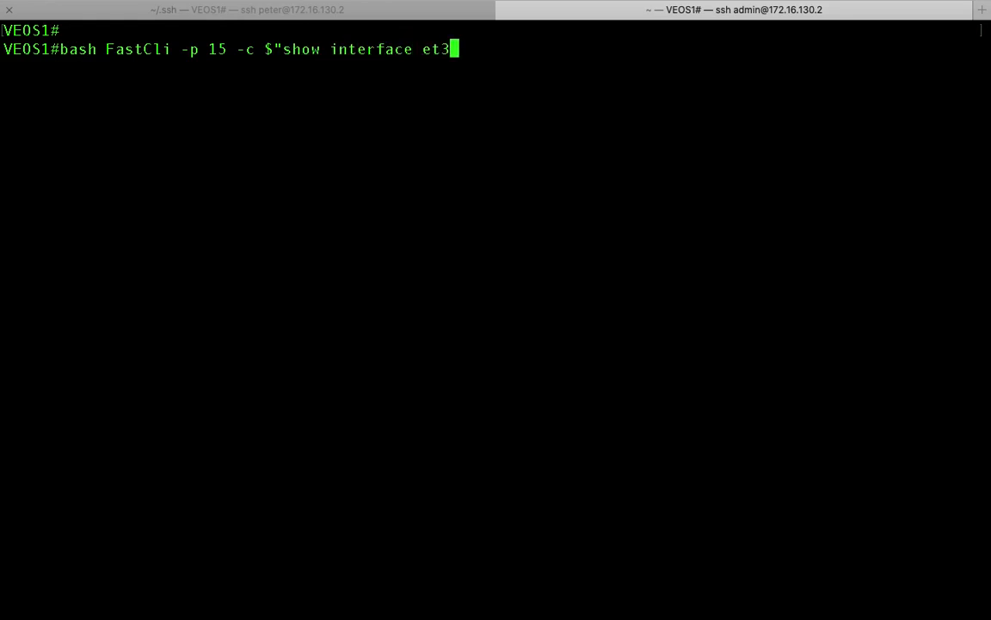
{"action": "type", "text": "\\nshow"}
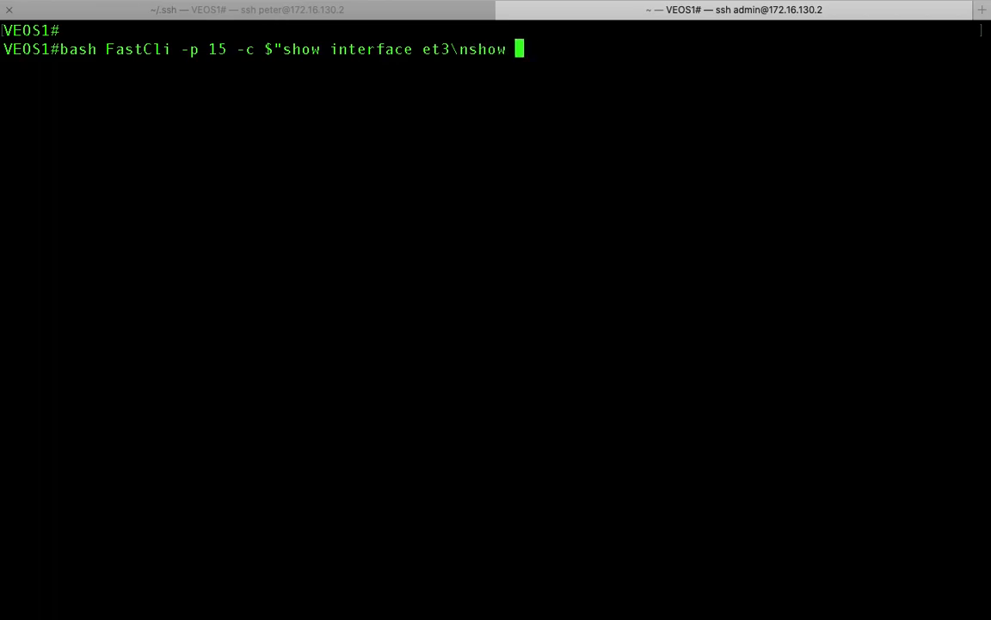
{"action": "type", "text": "run int et"}
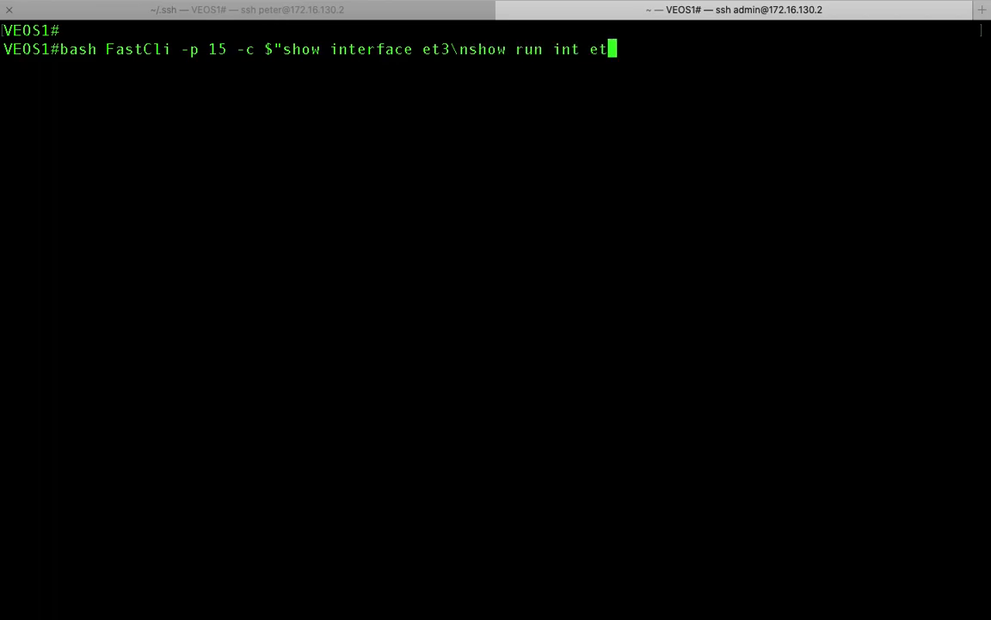
{"action": "type", "text": "3\\nshow lldp nei"}
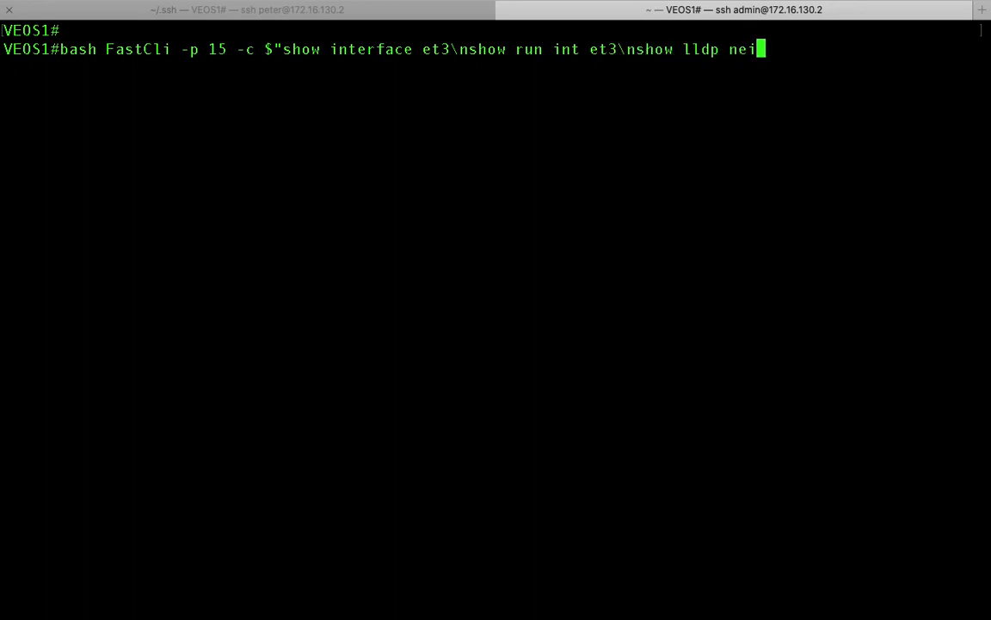
{"action": "type", "text": "\""}
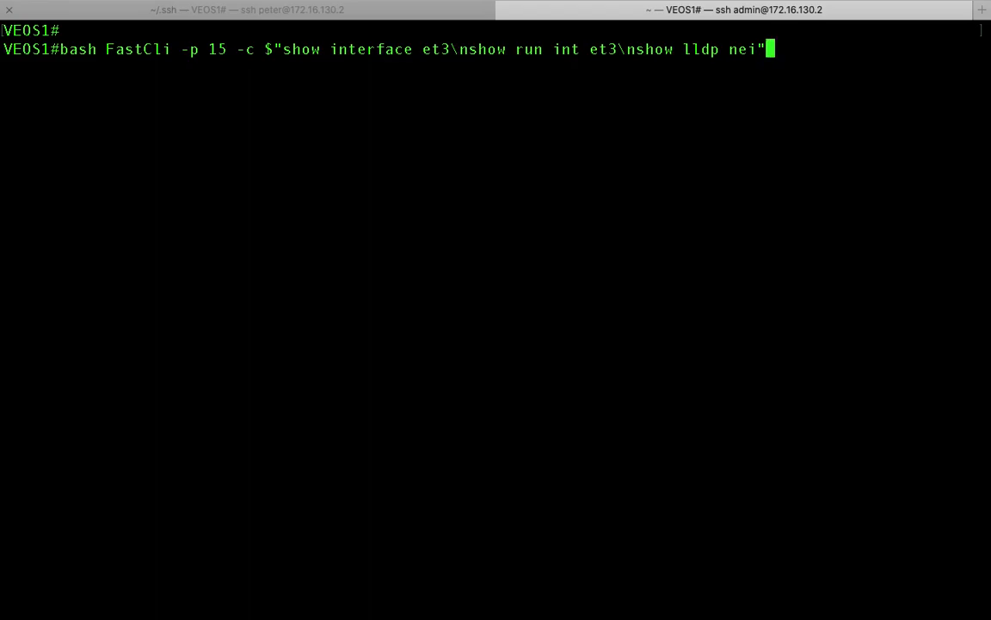
{"action": "key", "text": "Return"}
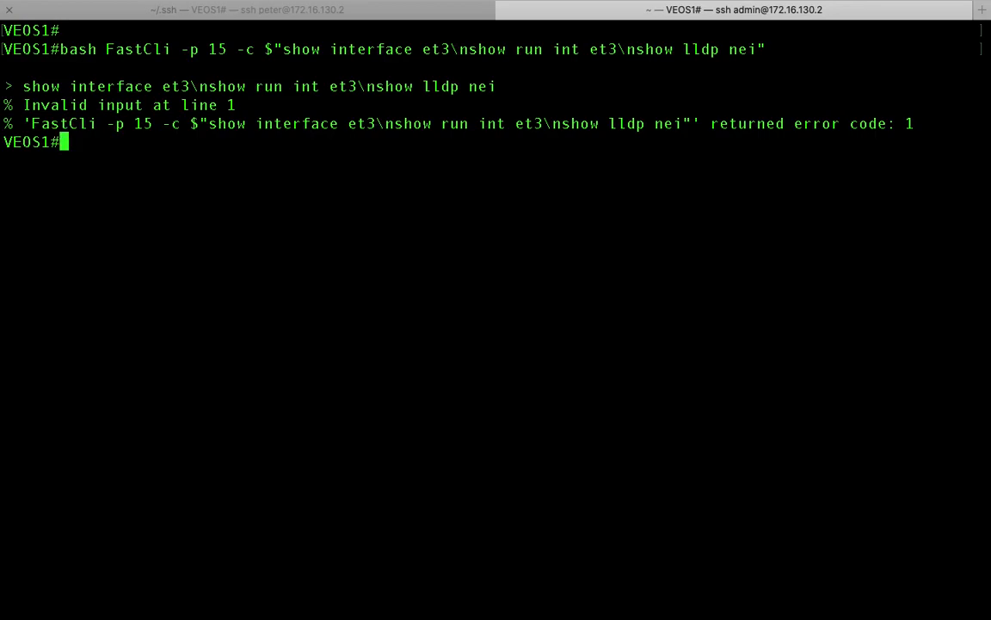
{"action": "key", "text": "Up"}
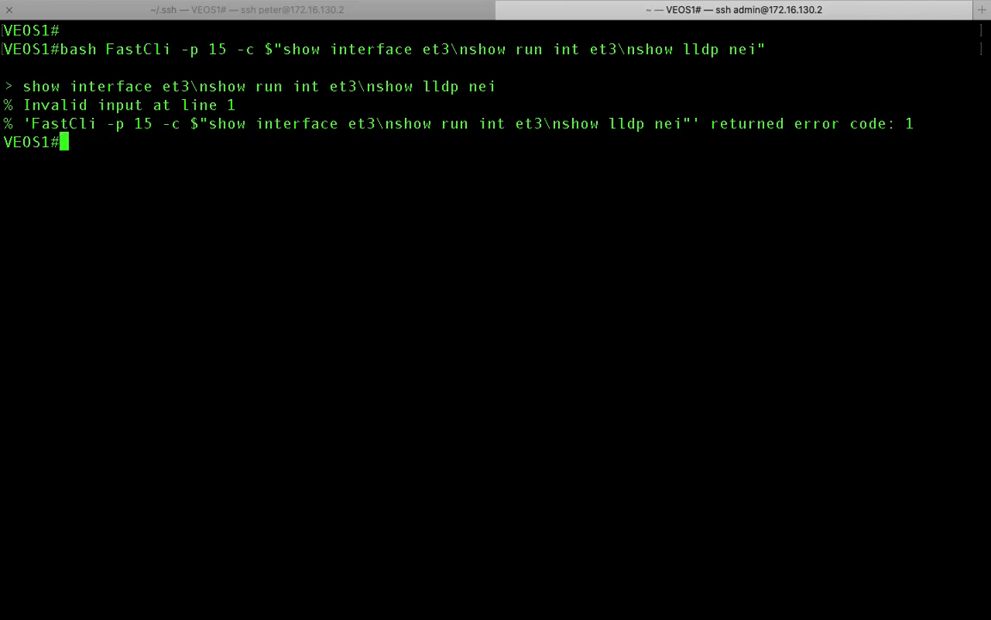
- Rerun the FastCli line using $'...' single quotes, printing Et3 status, config and LLDP neighbours
{"action": "key", "text": "Up"}
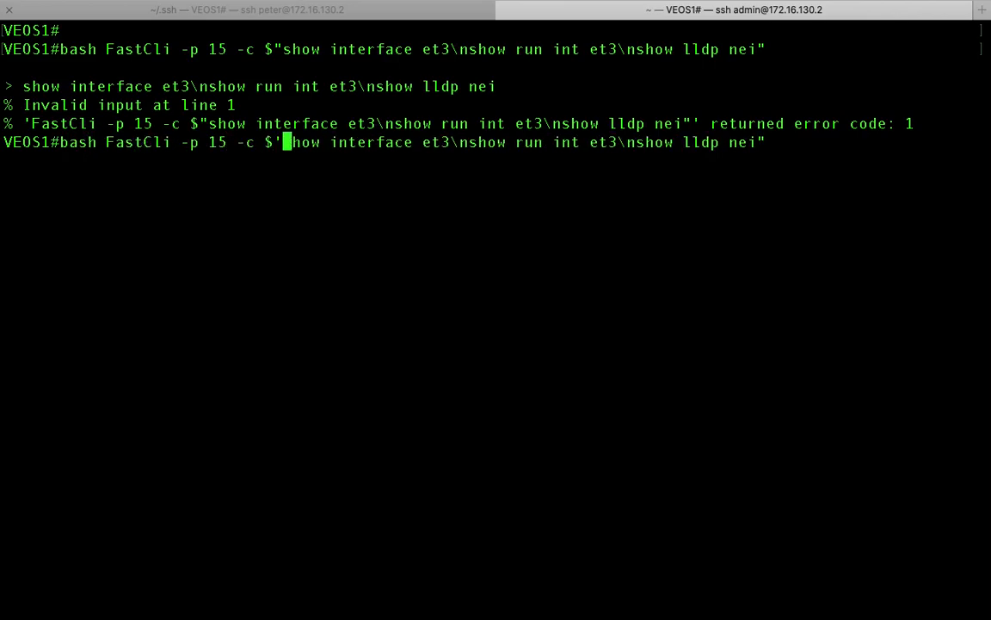
{"action": "key", "text": "Return"}
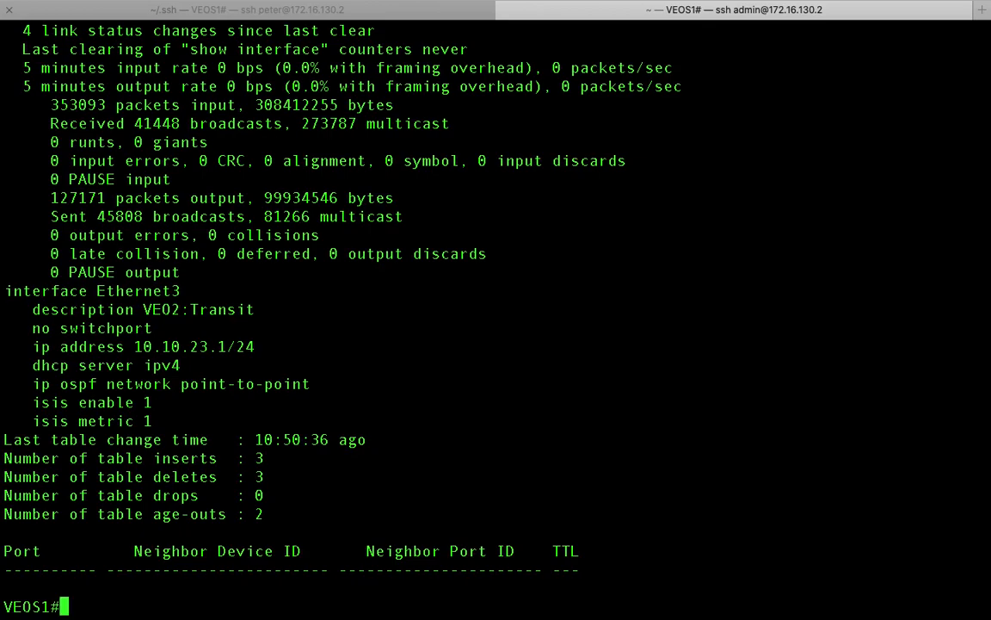
{"action": "type", "text": "bash FastCli -p 15 -c $'show interface et3\\nshow run int et3\\nshow lldp nei'"}
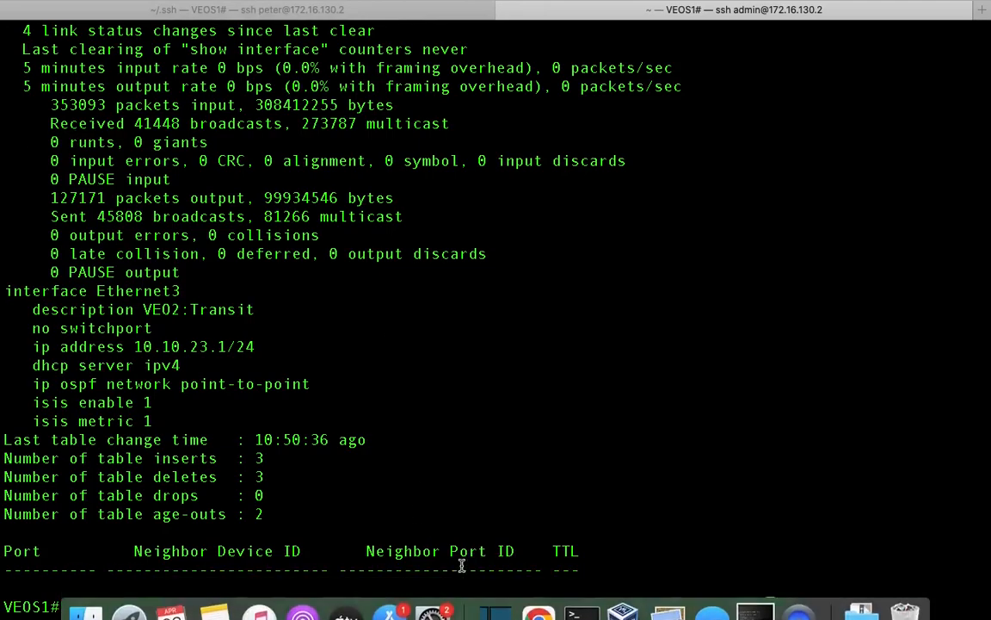
{"action": "type", "text": "bash FastCli -p 15 -c $'show interface et3\\nshow run int et3\\nshow lldp nei'"}
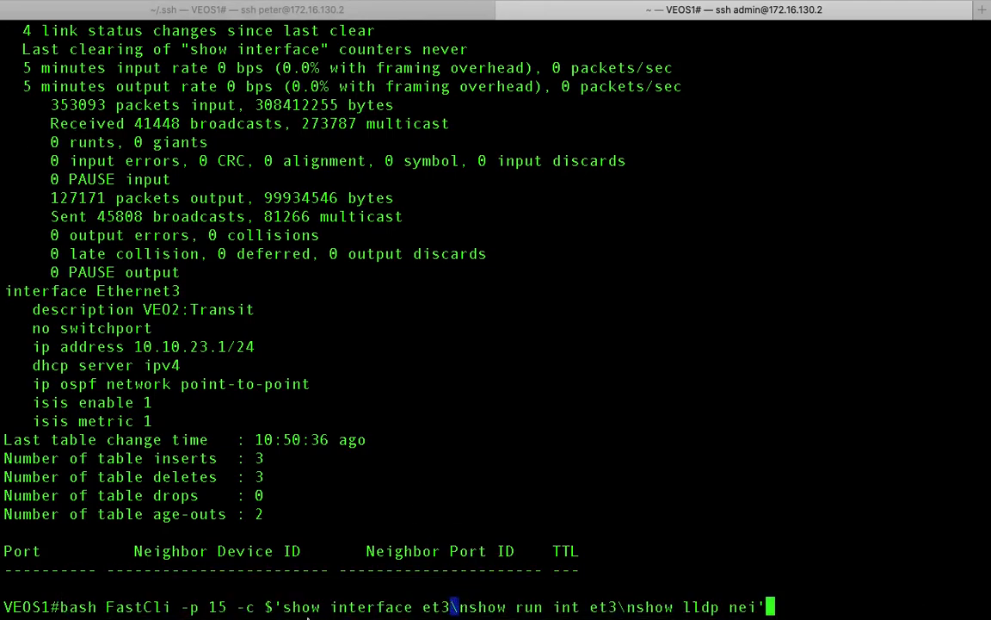
{"action": "mouse_move", "coordinate": [607, 605]}
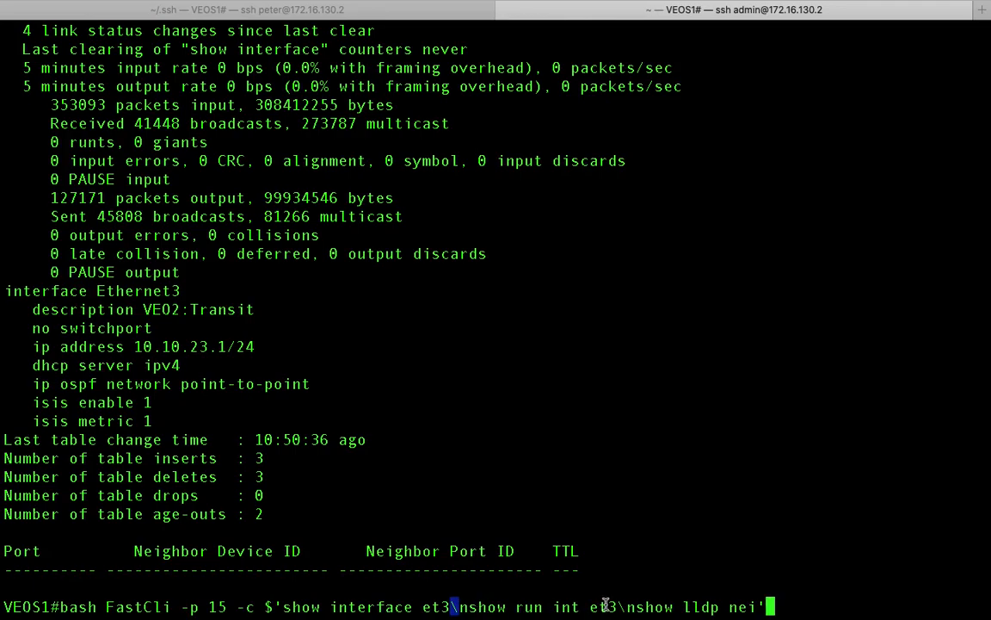
{"action": "mouse_move", "coordinate": [791, 580]}
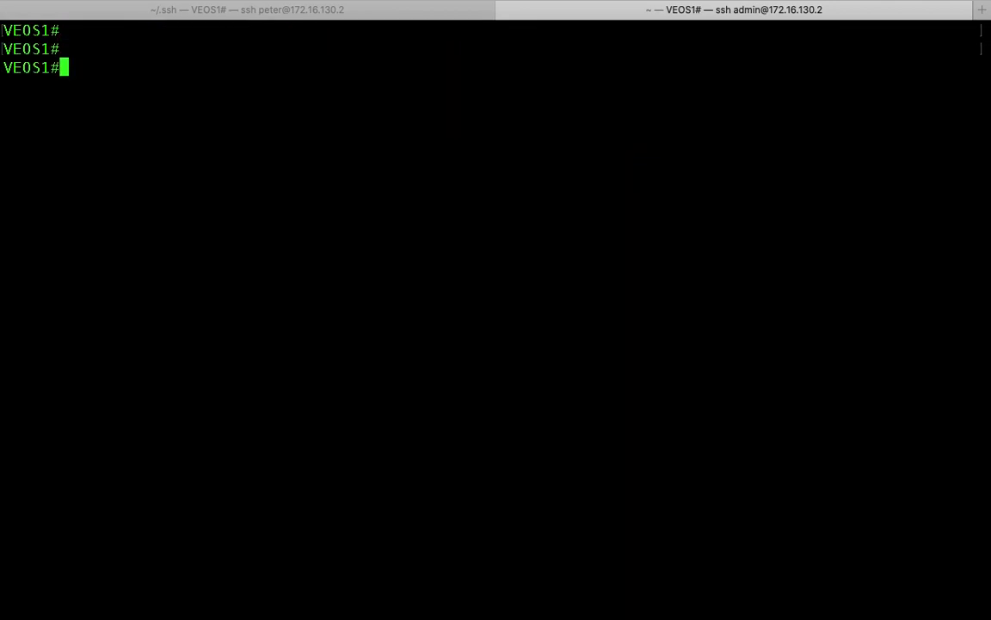
- Run 'run show int et3; show run int et3; show lldp nei"', which errors on the stray quote
{"action": "type", "text": "run"}
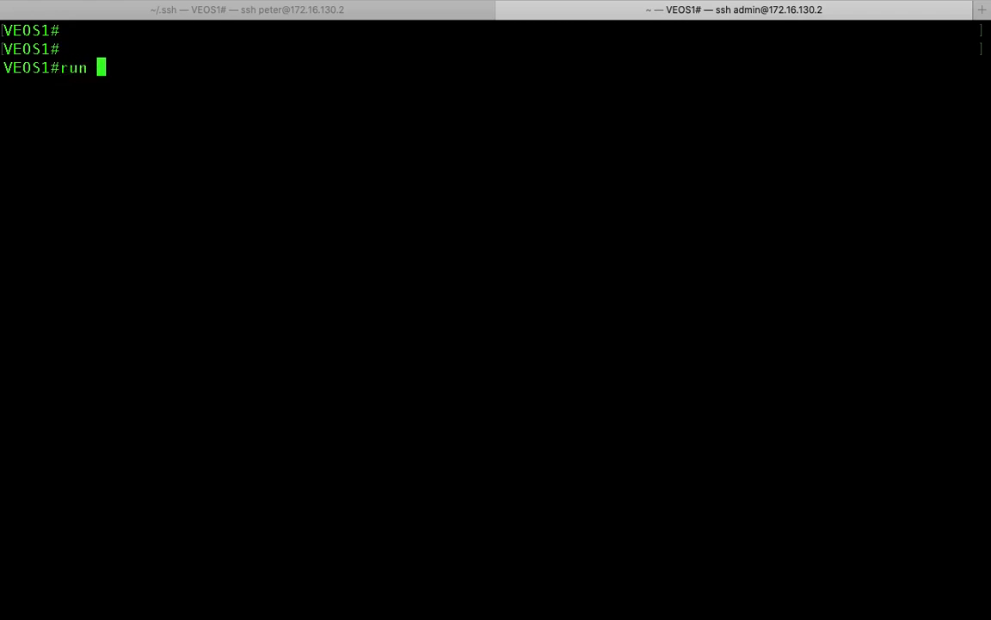
{"action": "type", "text": "show int"}
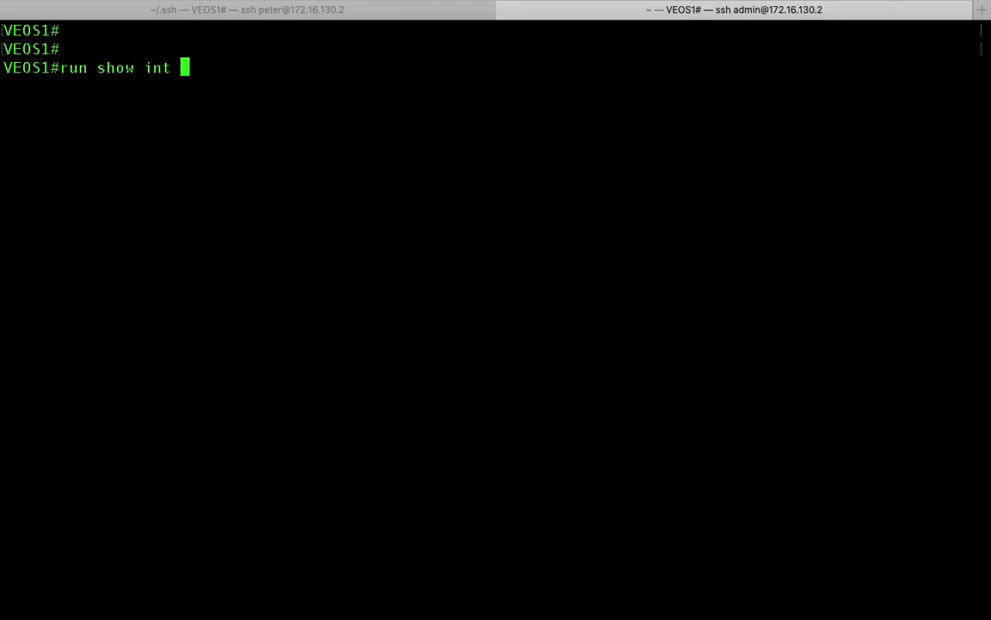
{"action": "type", "text": "et3; show"}
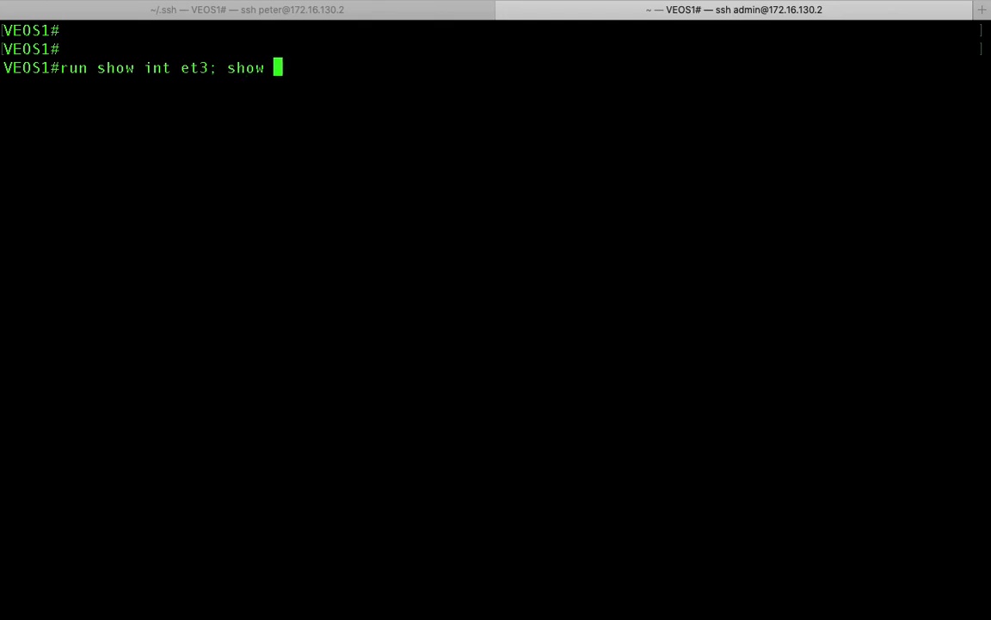
{"action": "type", "text": "run int"}
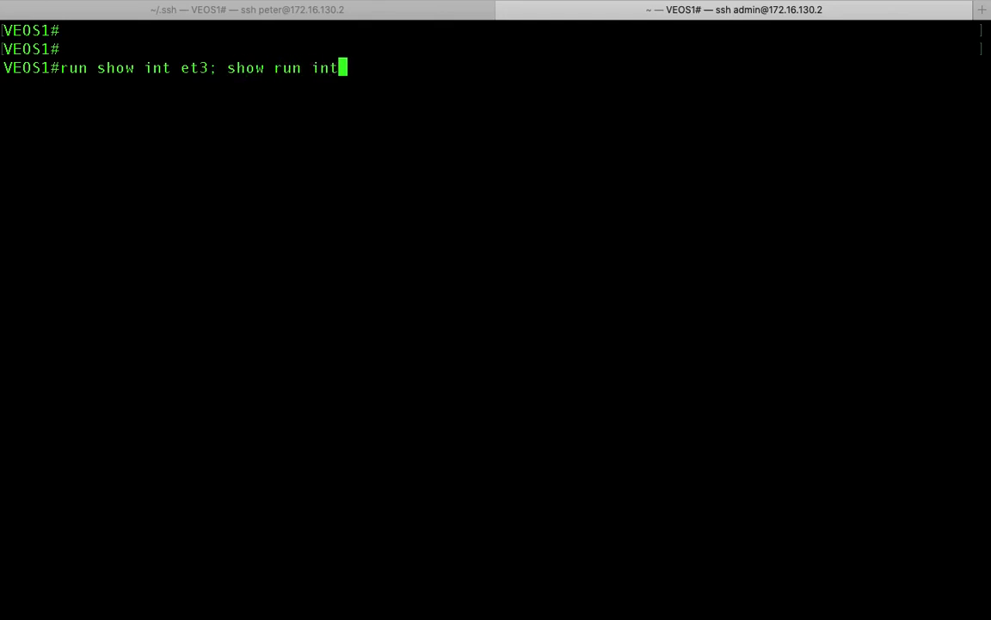
{"action": "type", "text": "et3;"}
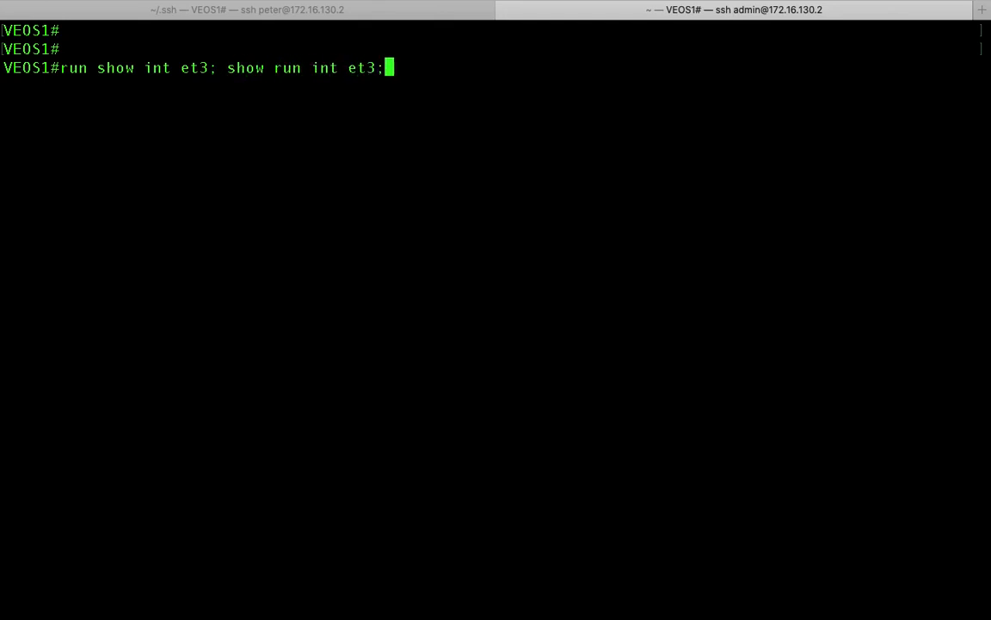
{"action": "type", "text": "show ip"}
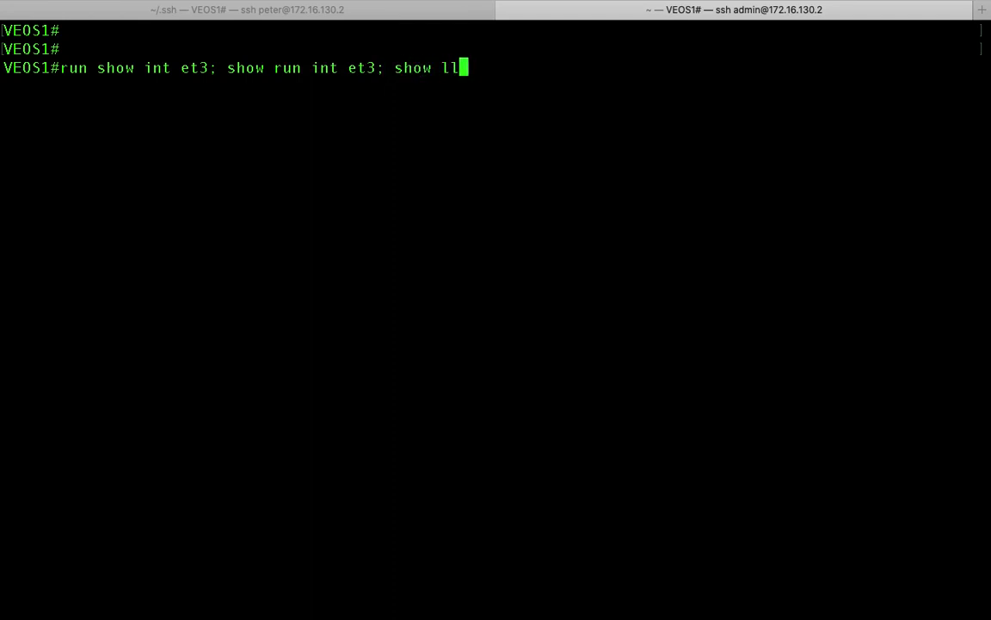
{"action": "type", "text": "dp nei\""}
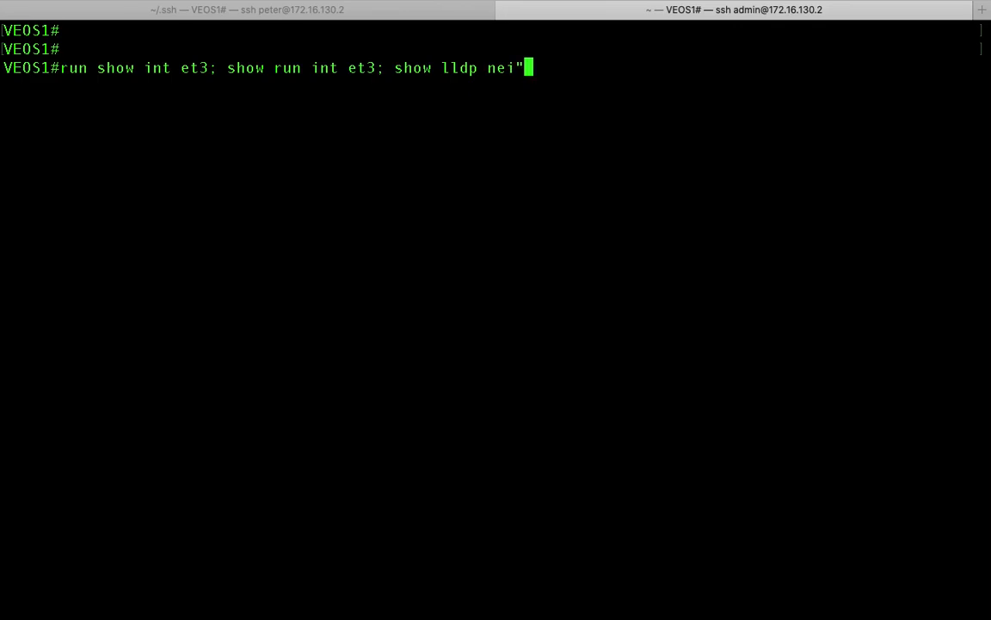
{"action": "key", "text": "Return"}
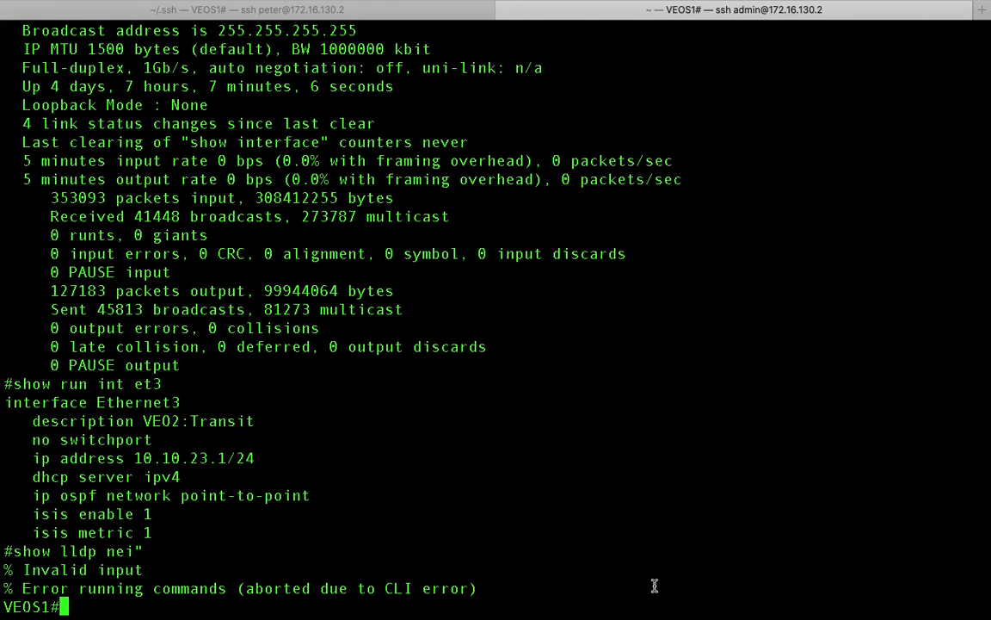
{"action": "mouse_move", "coordinate": [446, 443]}
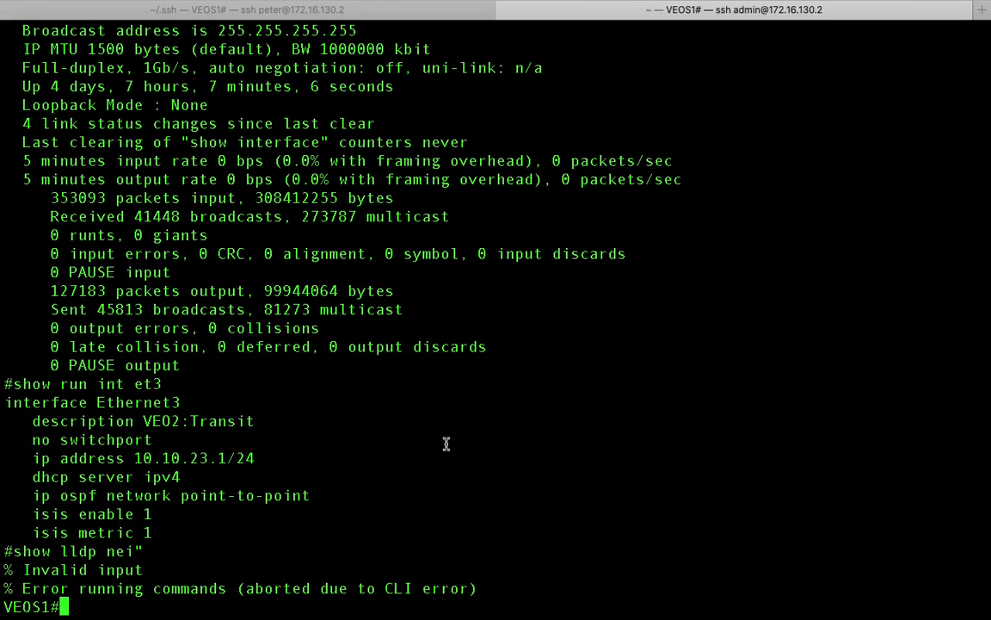
{"action": "mouse_move", "coordinate": [127, 555]}
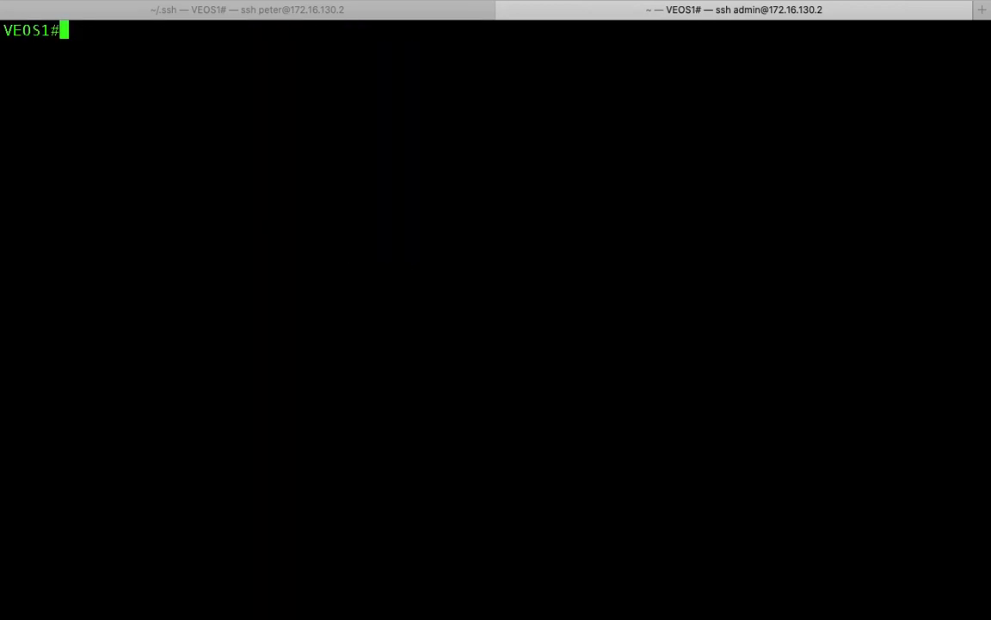
- Remove the trailing quote, append '; show ver', rerun the line and scroll through the output
{"action": "type", "text": "run show int et3; show run int et3; show lldp nei\""}
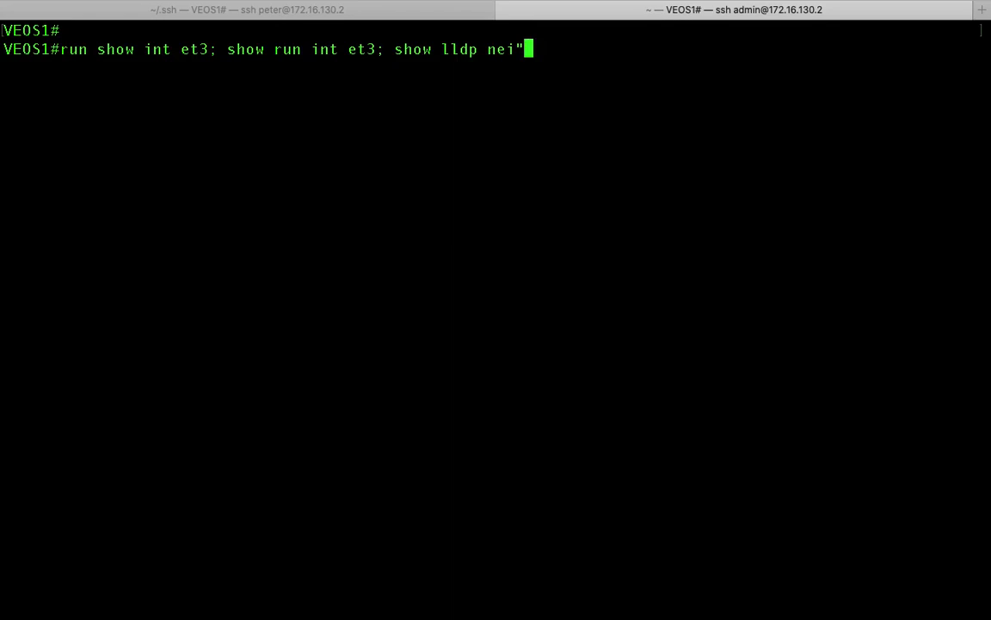
{"action": "key", "text": "BackSpace"}
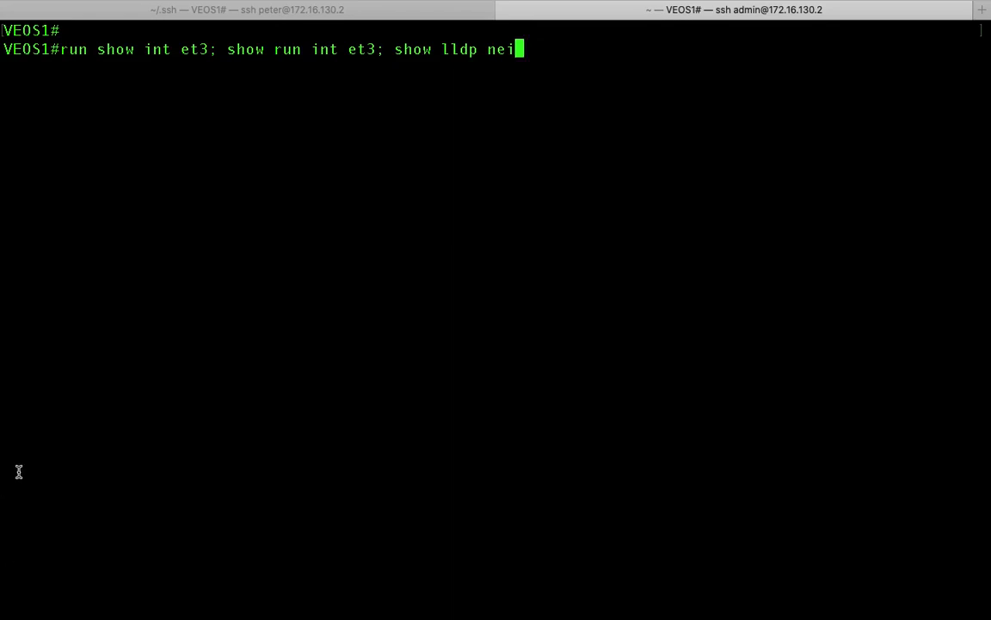
{"action": "double_click", "coordinate": [71, 49]}
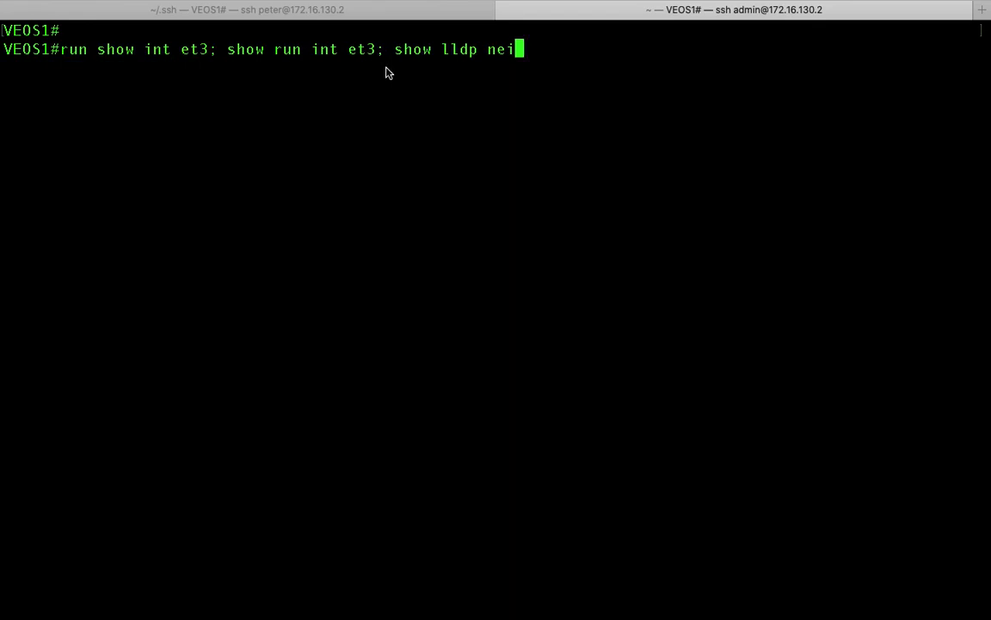
{"action": "mouse_move", "coordinate": [458, 57]}
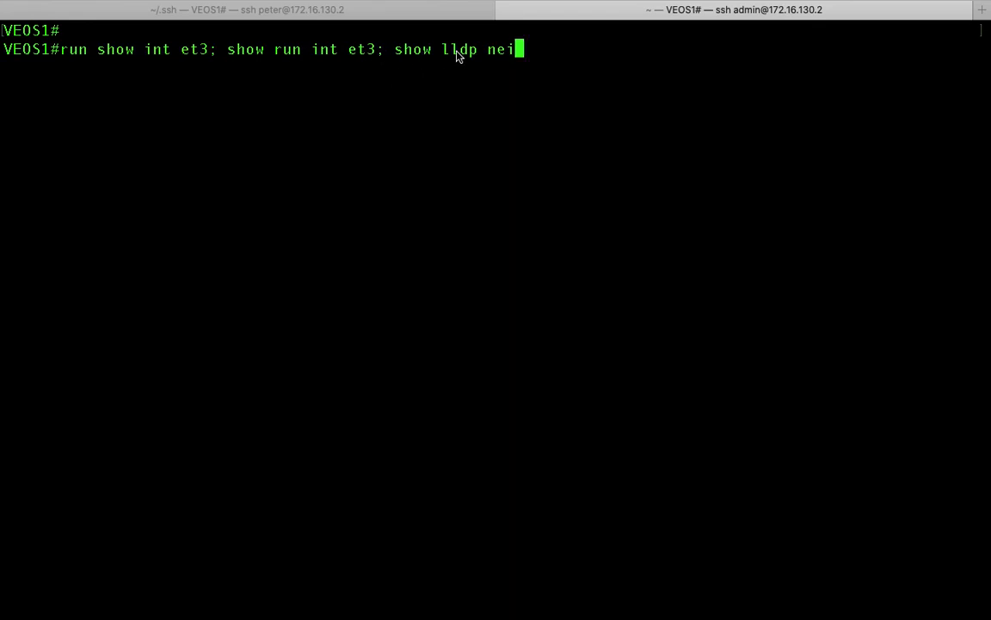
{"action": "type", "text": ";"}
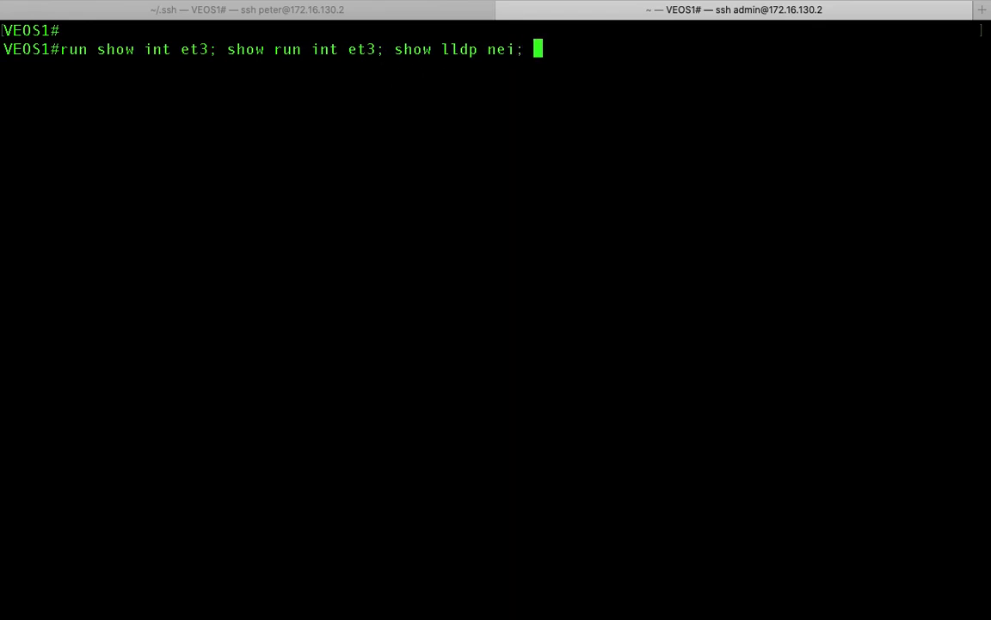
{"action": "type", "text": "sho"}
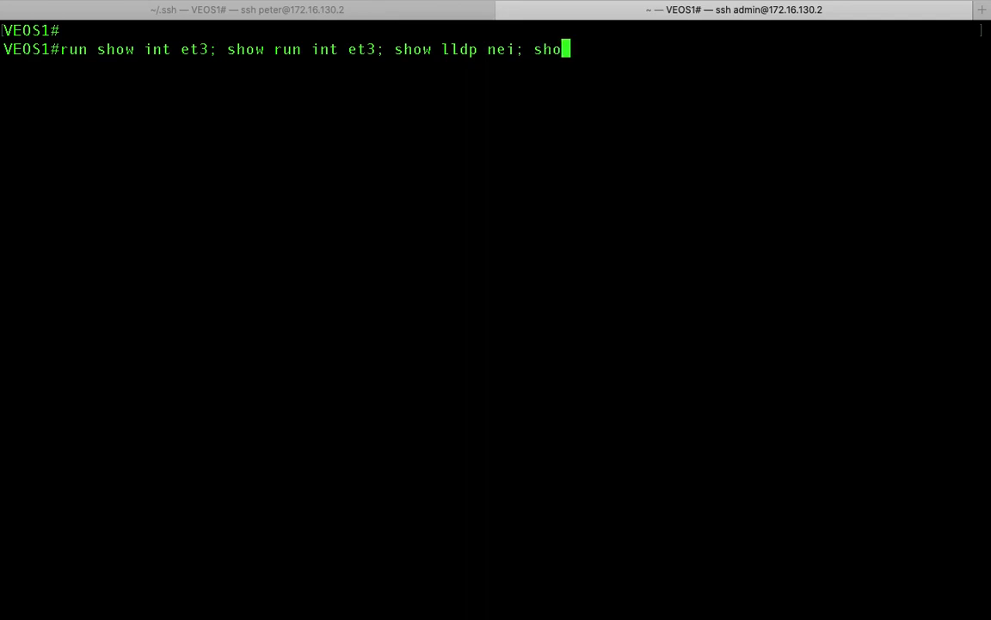
{"action": "key", "text": "Return"}
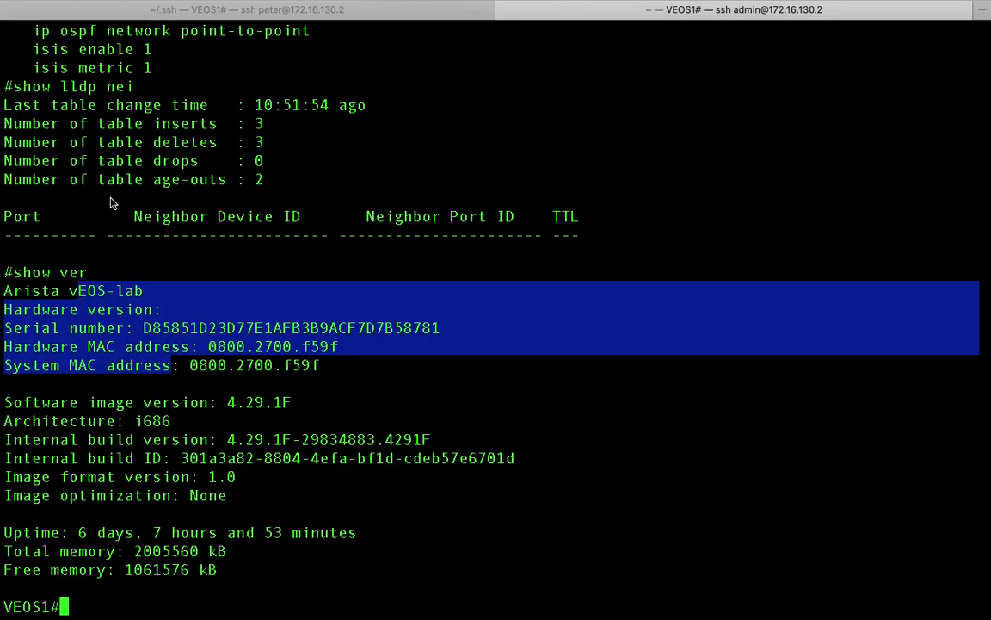
{"action": "scroll", "scroll_direction": "up", "scroll_amount": 3}
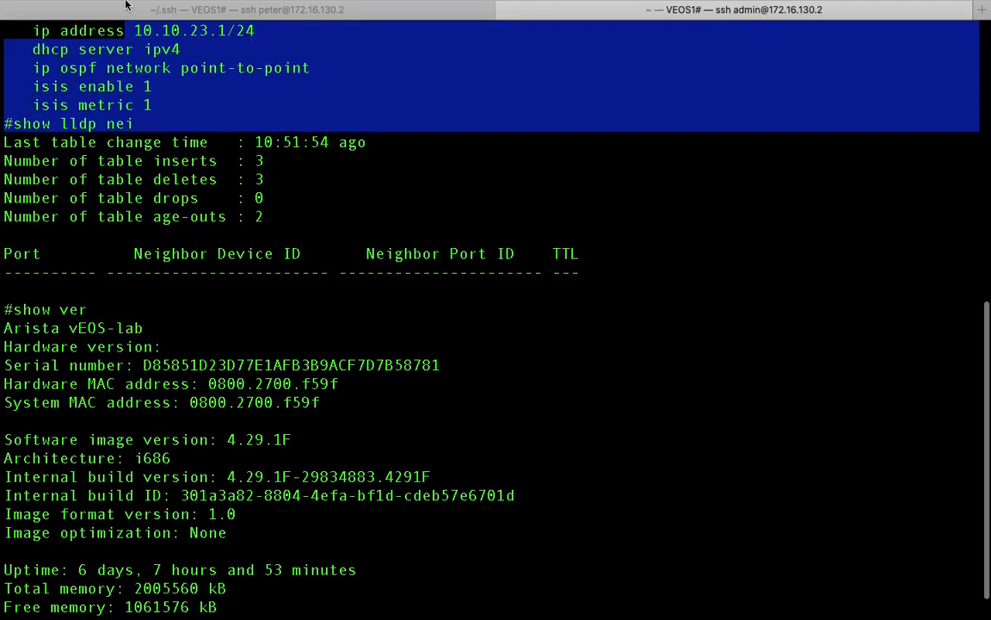
{"action": "scroll", "scroll_direction": "up", "scroll_amount": 3}
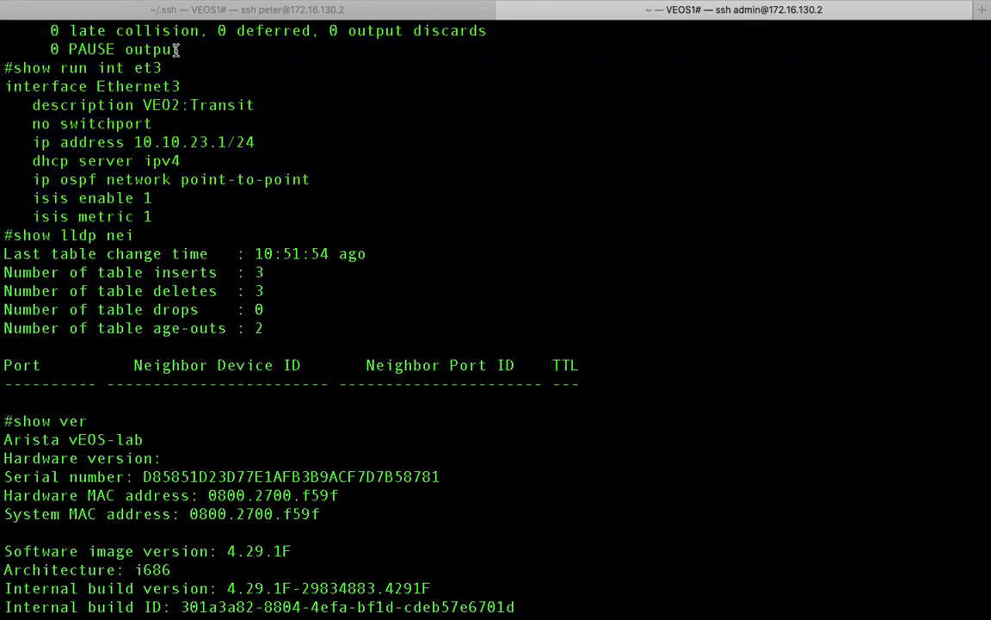